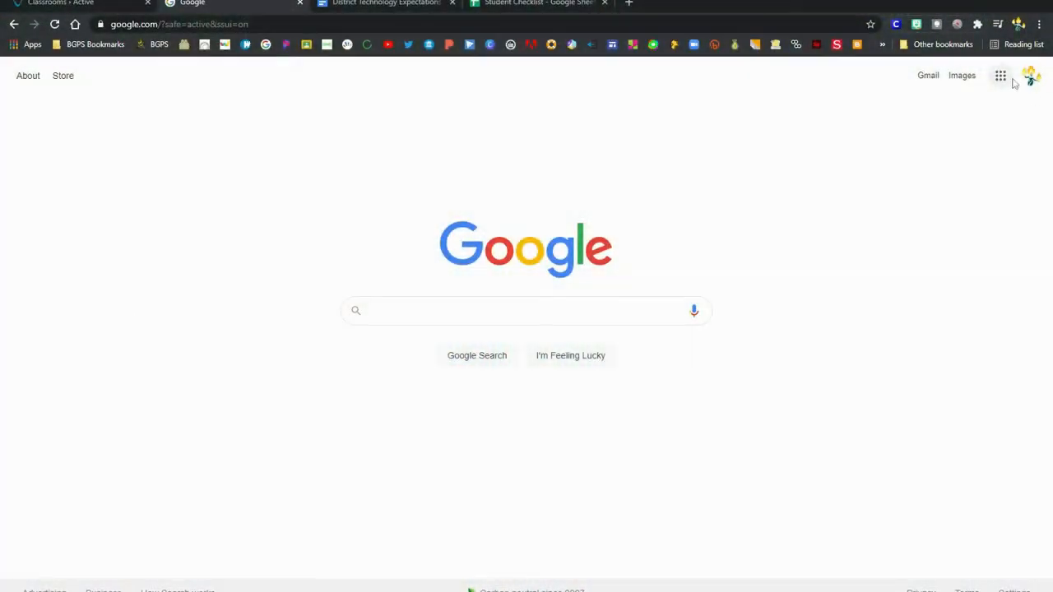
Open Google Drive from the Google apps grid on the Search page
left_click(1001, 75)
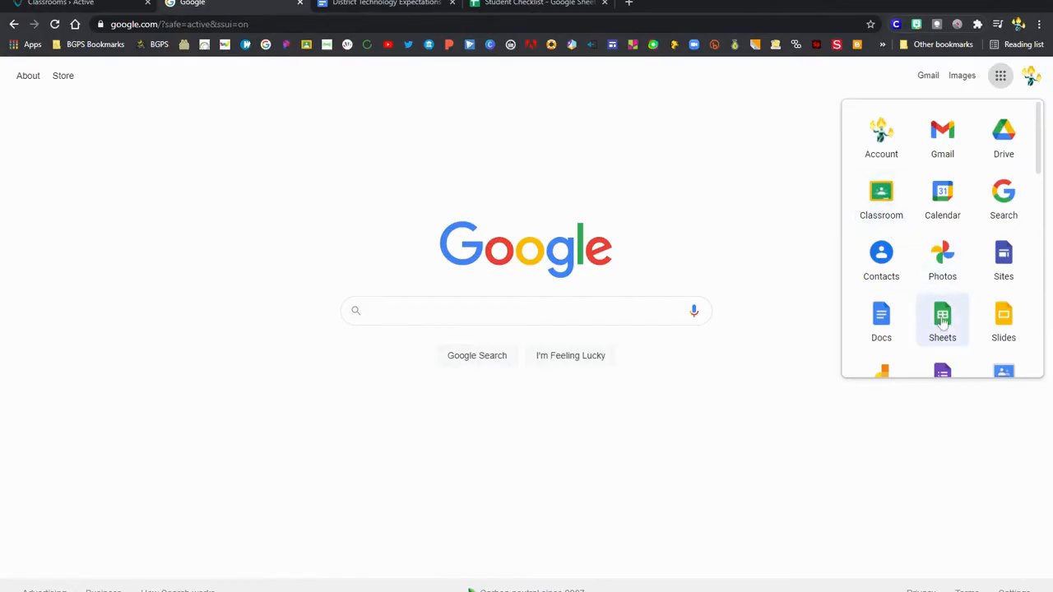
mouse_move(1004, 138)
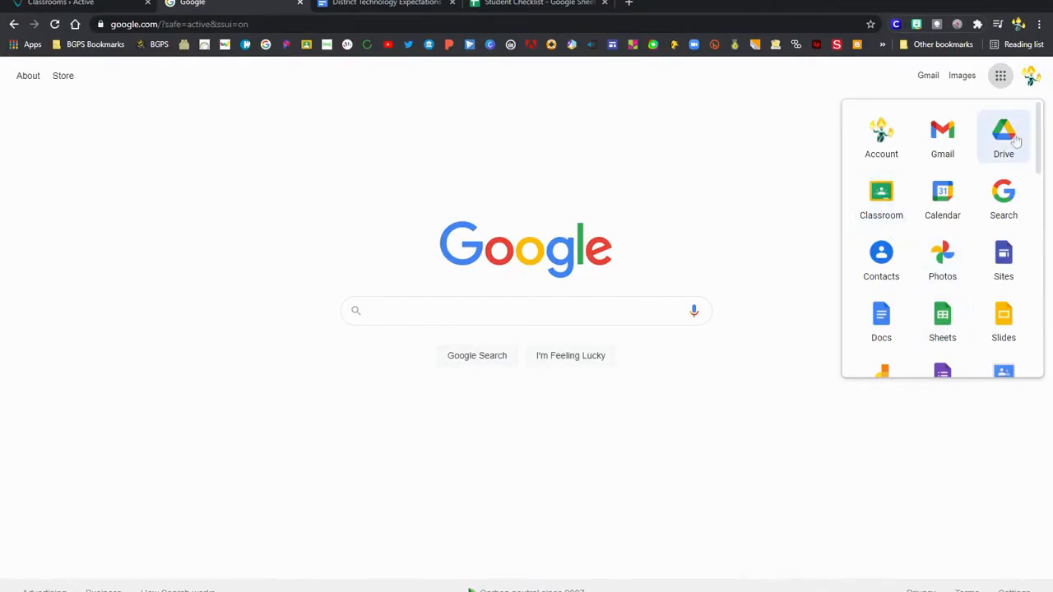
left_click(1004, 136)
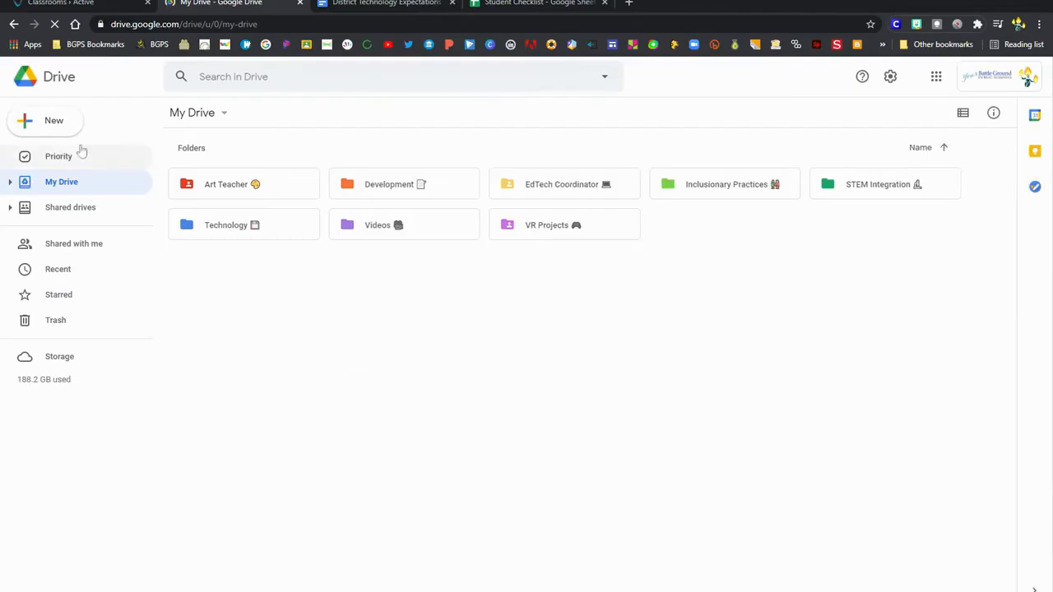
Start a blank spreadsheet through Drive's New > Google Sheets menu
left_click(54, 120)
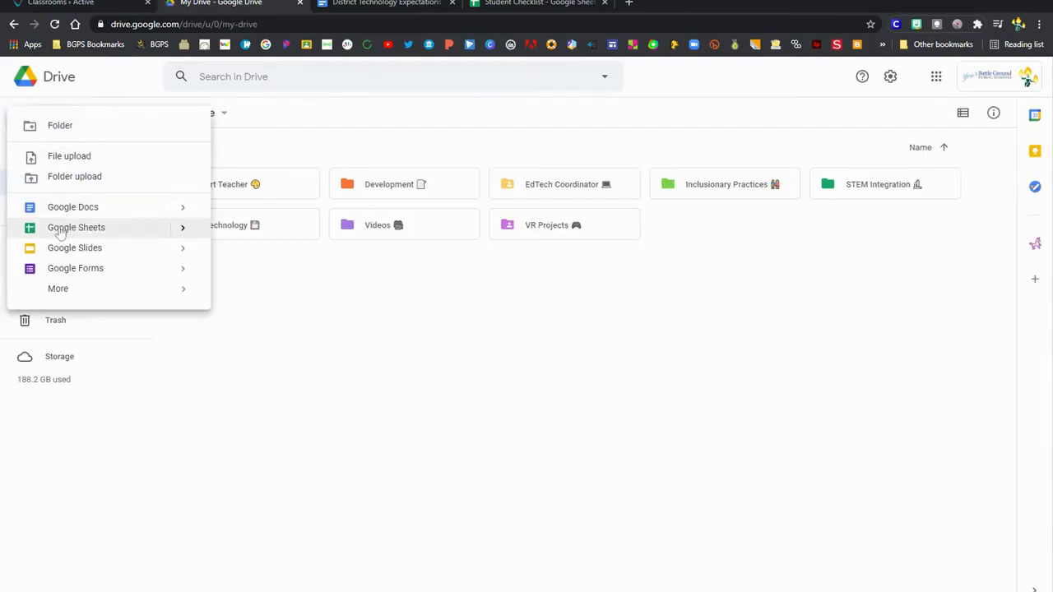
left_click(76, 227)
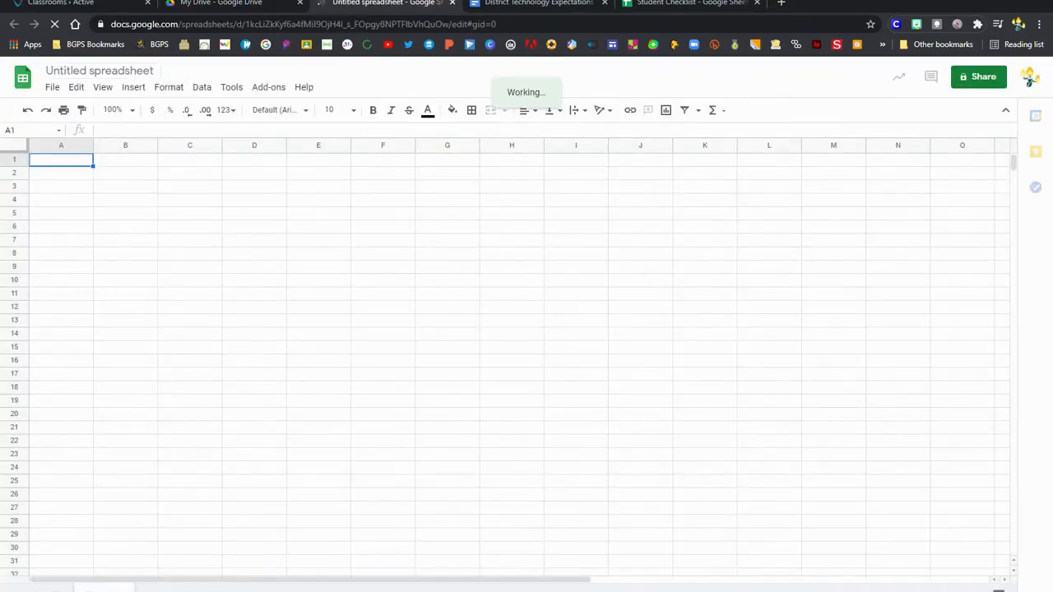
Title the untitled spreadsheet 'Google Sheet Example'
left_click(99, 71)
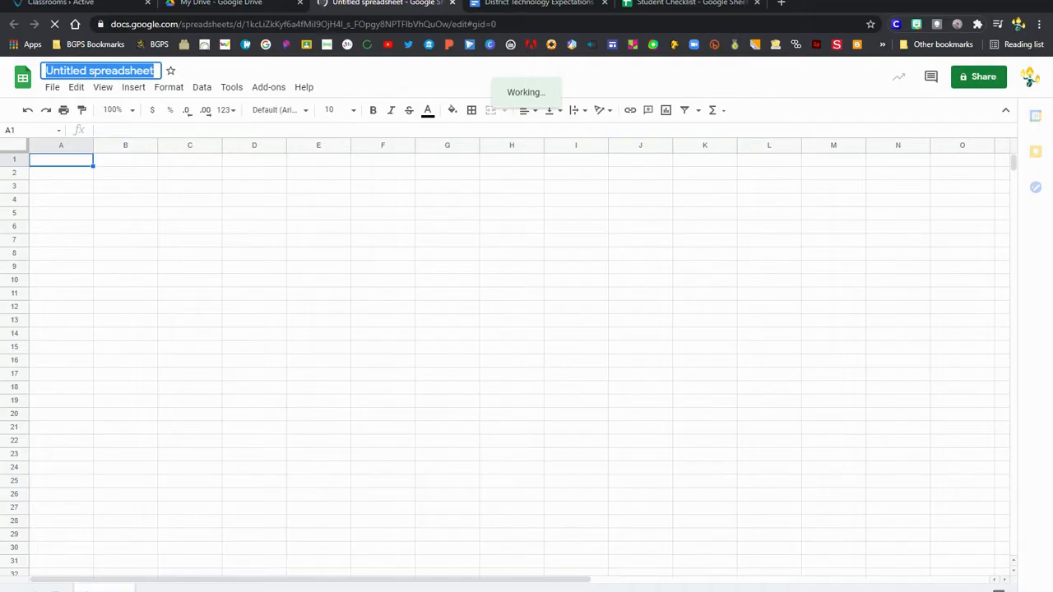
type("Google Sheet Example")
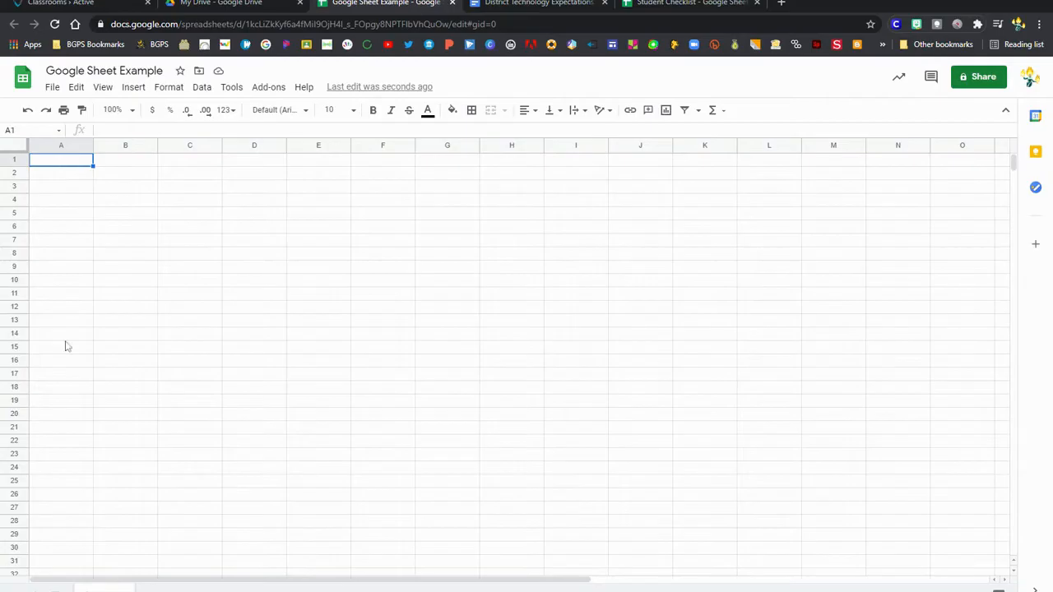
mouse_move(330, 319)
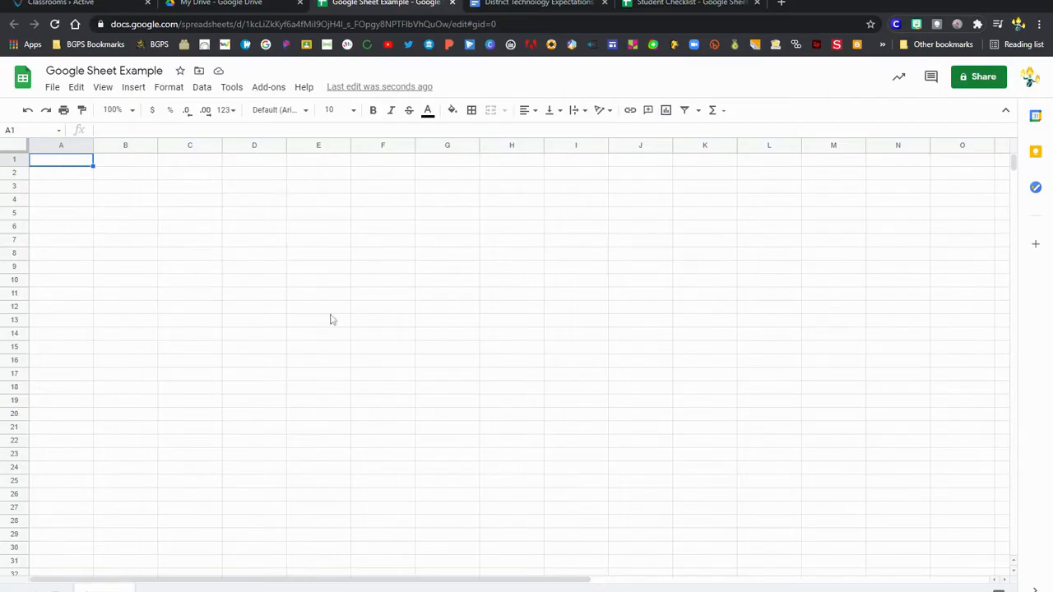
mouse_move(74, 163)
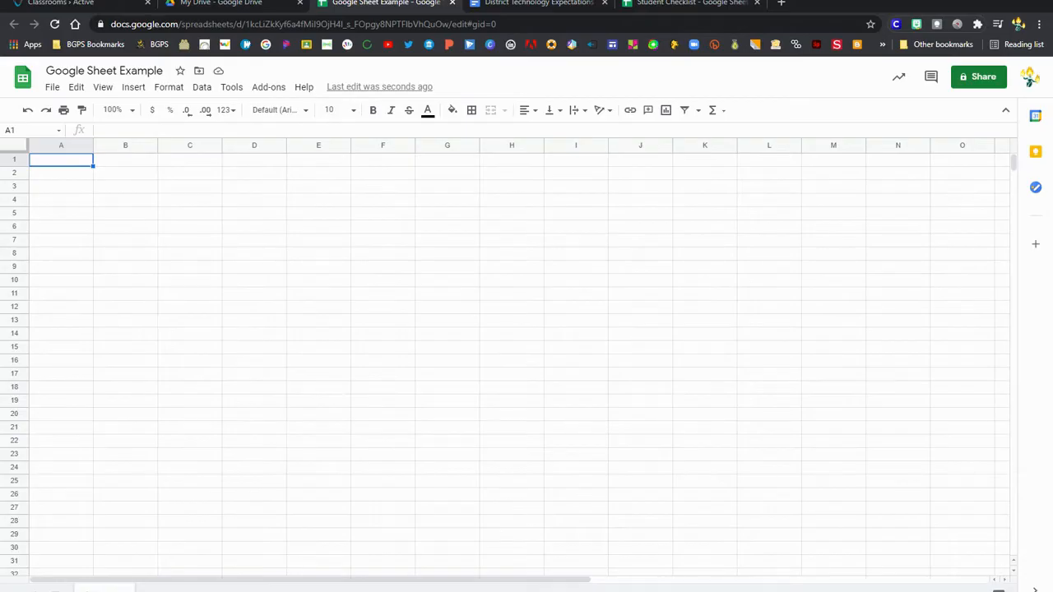
Enter headers Name, Project Link and Feedback in A1:C1 and widen the Project Link column
type("Name")
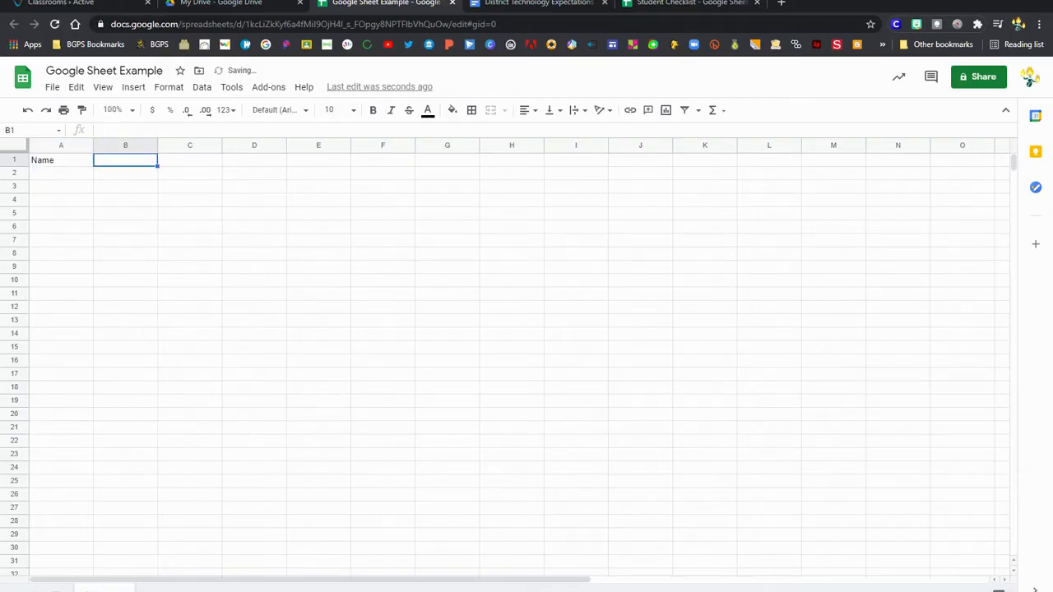
type("Project")
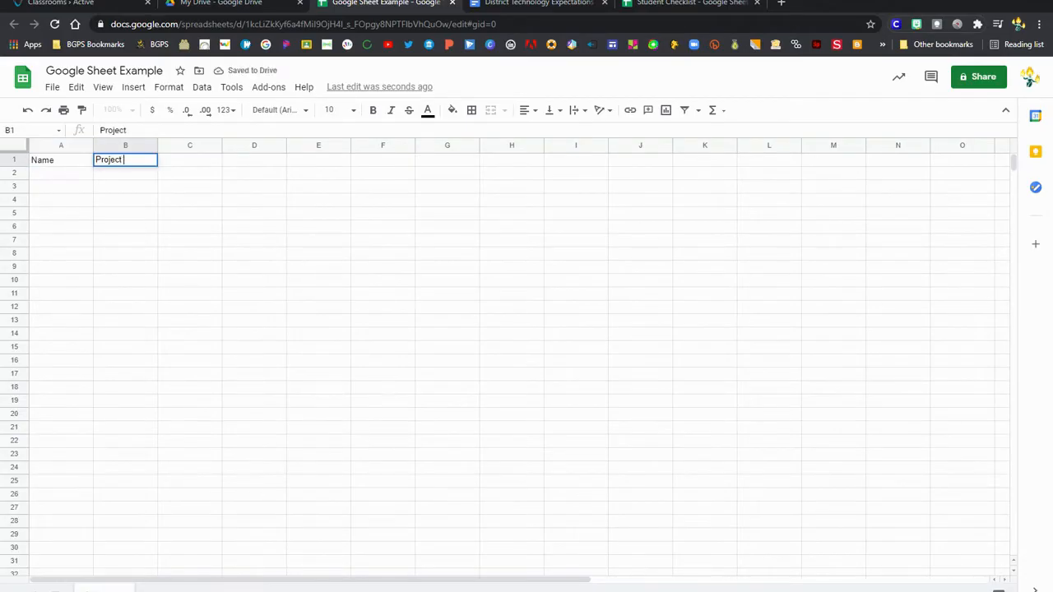
type("Link")
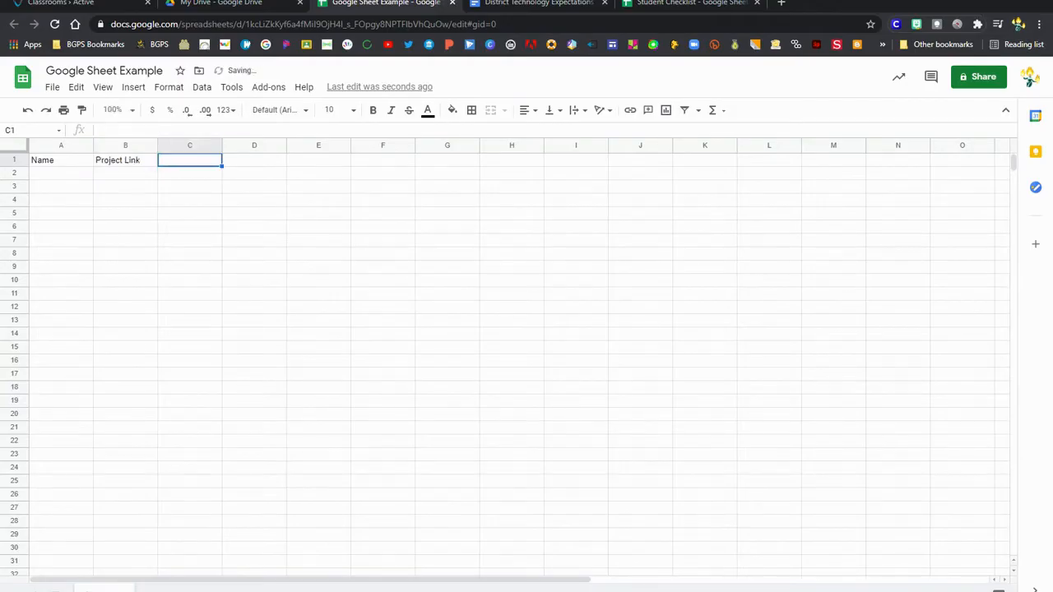
type("Feed")
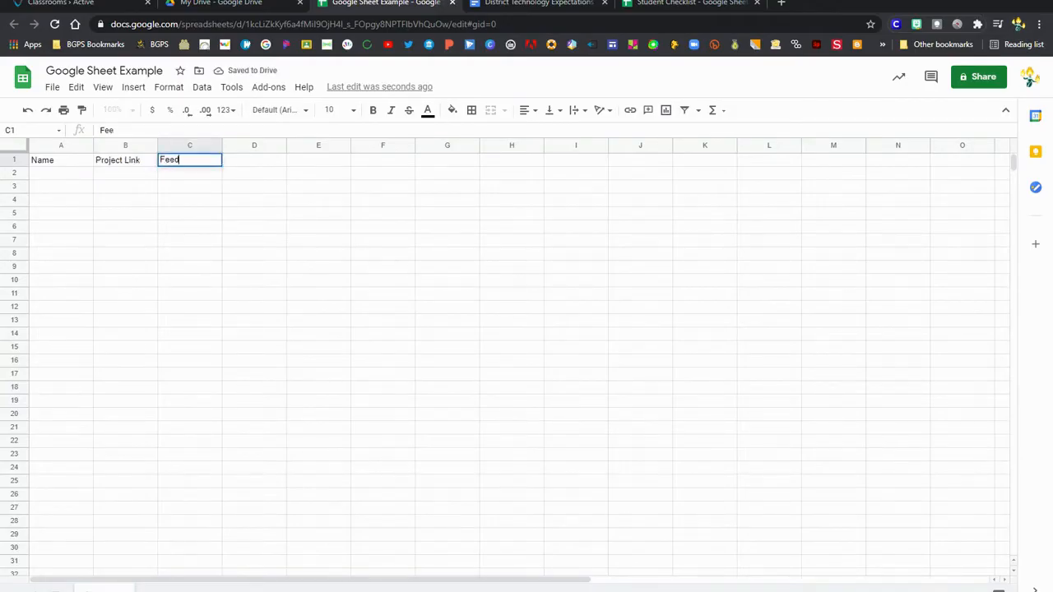
type("back")
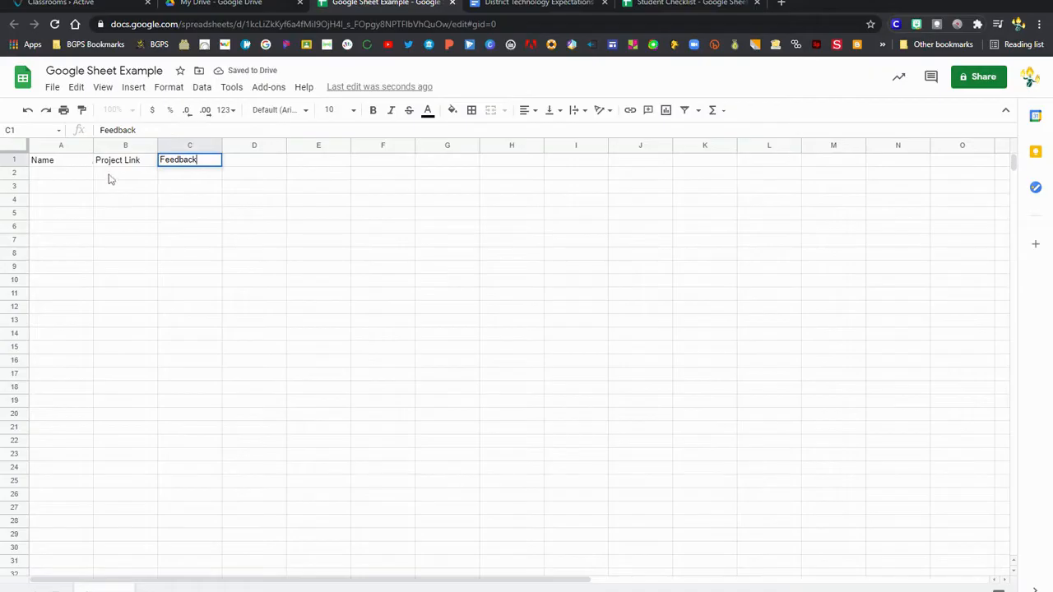
left_click(126, 173)
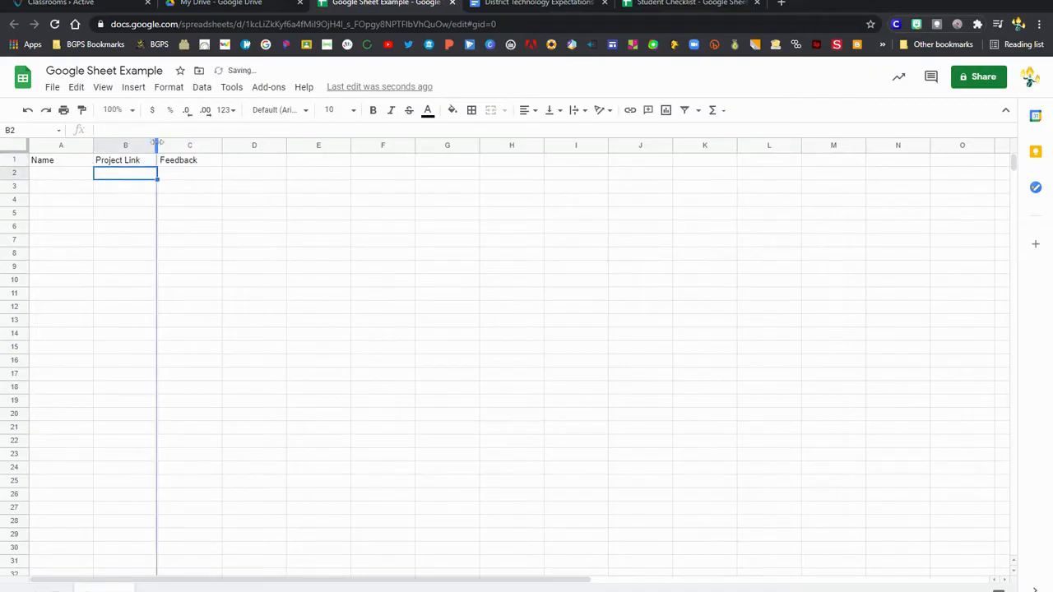
left_click_drag(157, 145, 224, 145)
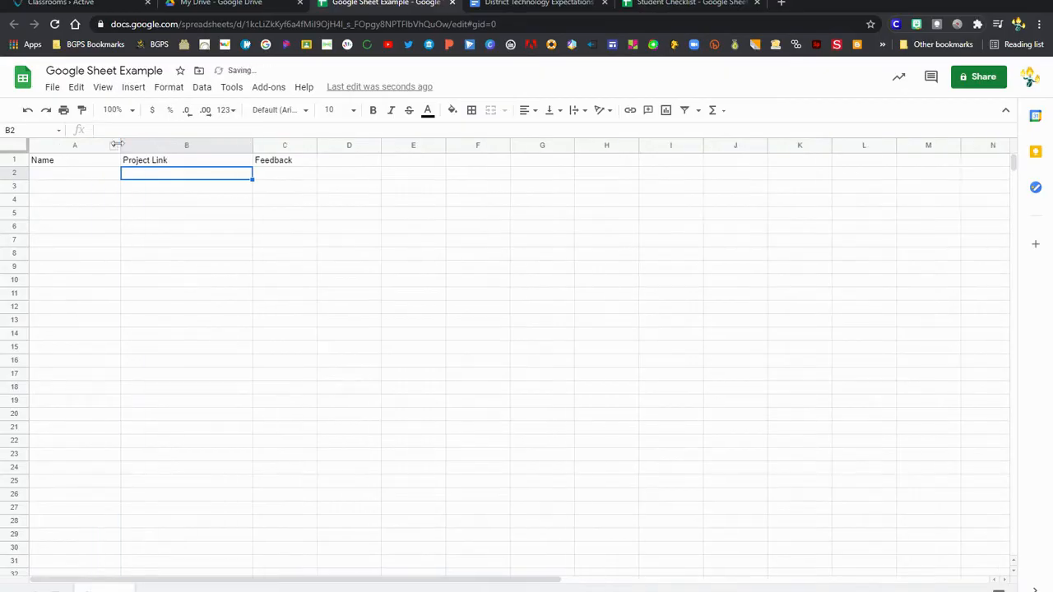
Fill the Name, Project Link and Feedback header cells with light blue
left_click(74, 160)
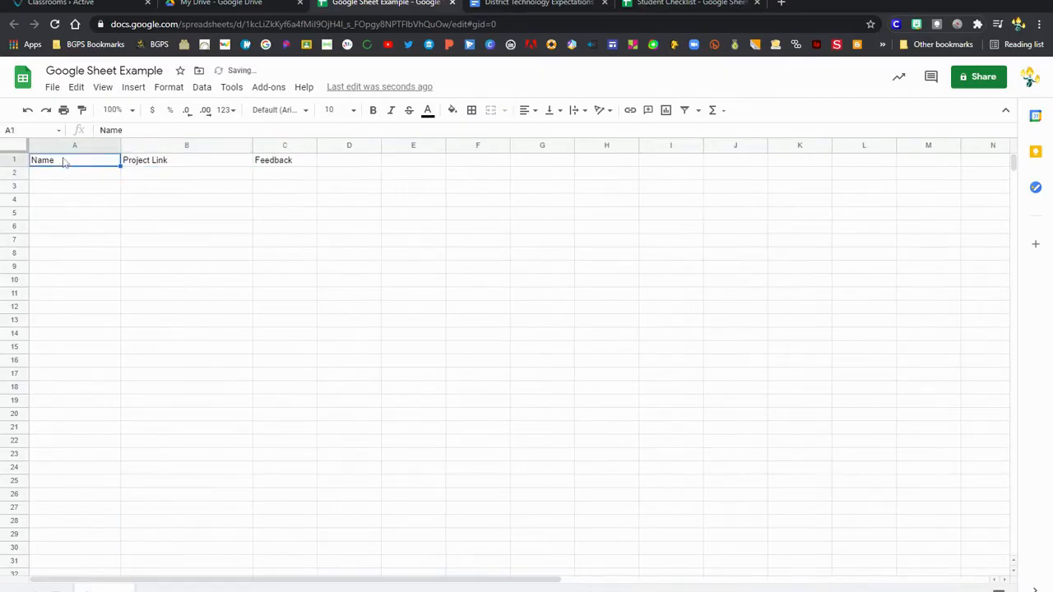
mouse_move(451, 109)
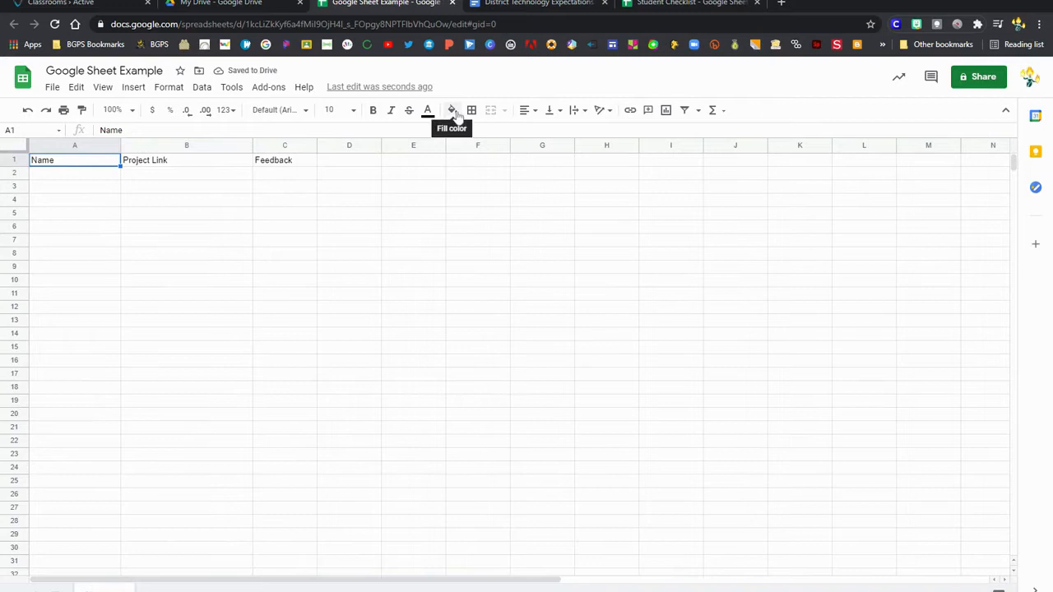
left_click(452, 109)
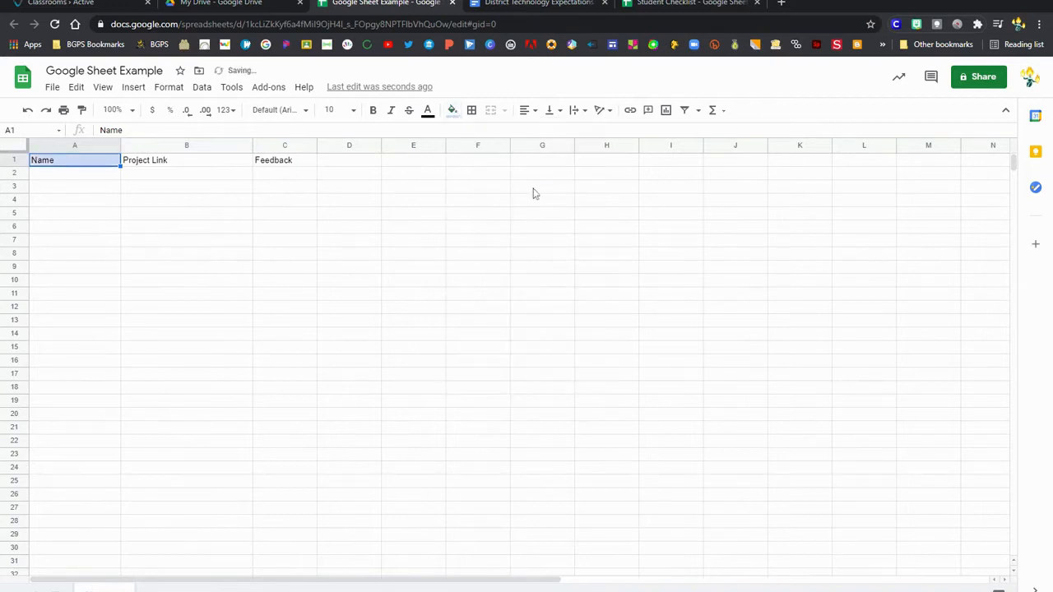
left_click(186, 159)
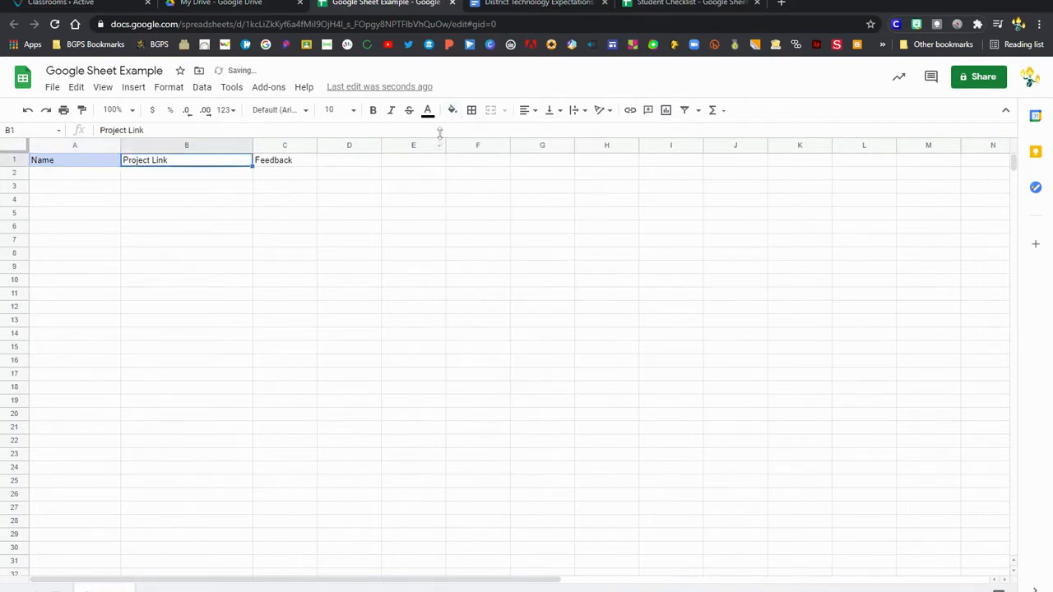
left_click(452, 109)
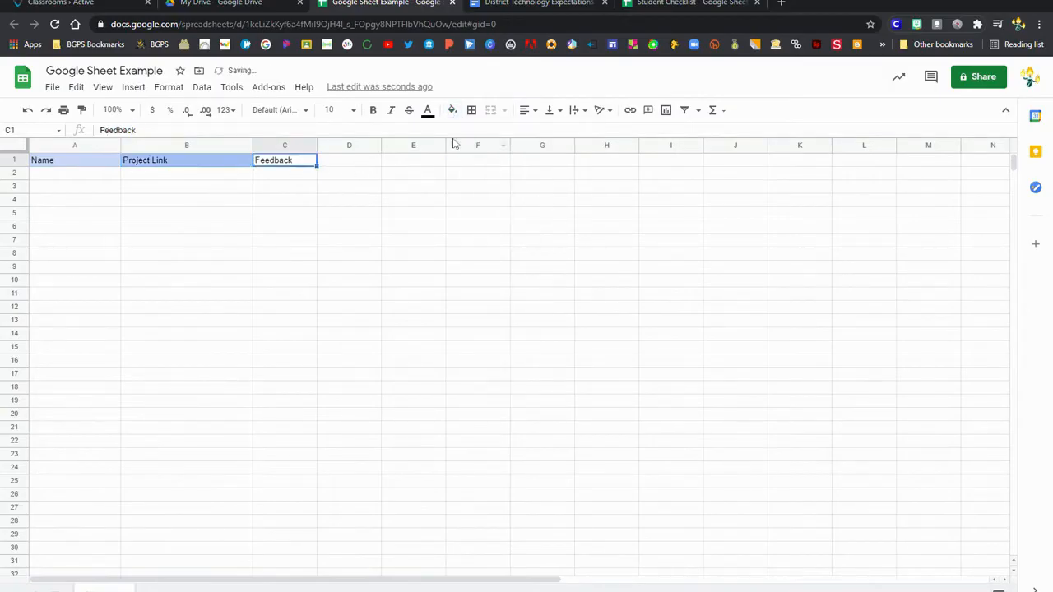
left_click(452, 109)
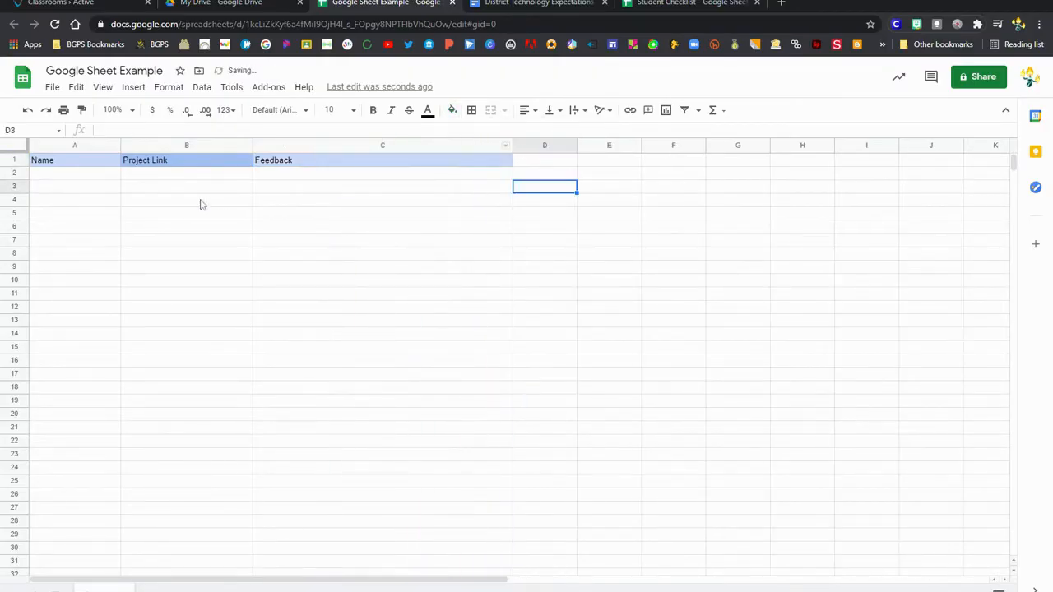
Make the whole header row bold at font size 14
left_click(14, 159)
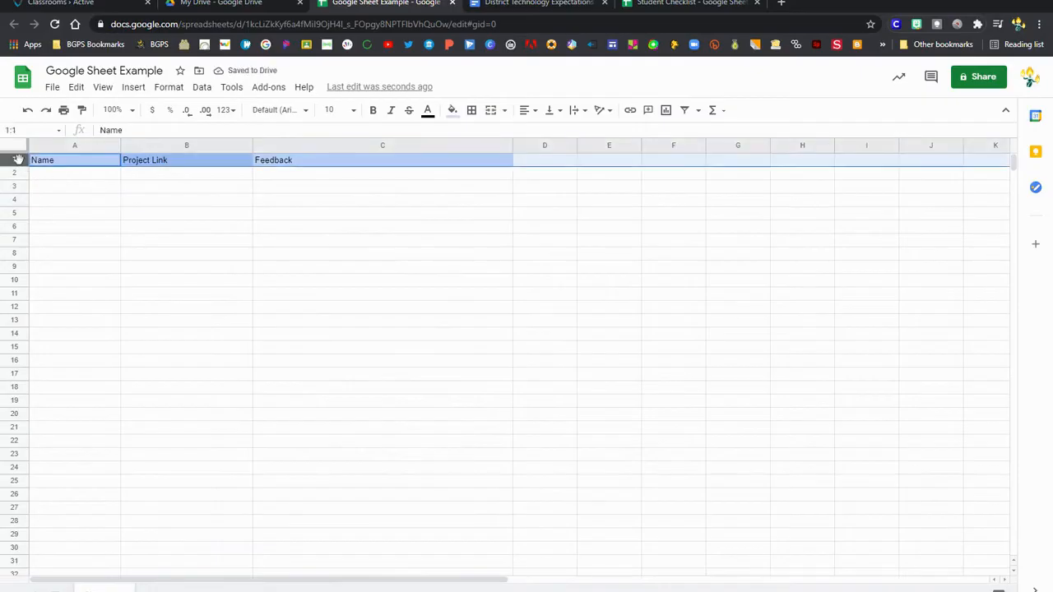
left_click(373, 109)
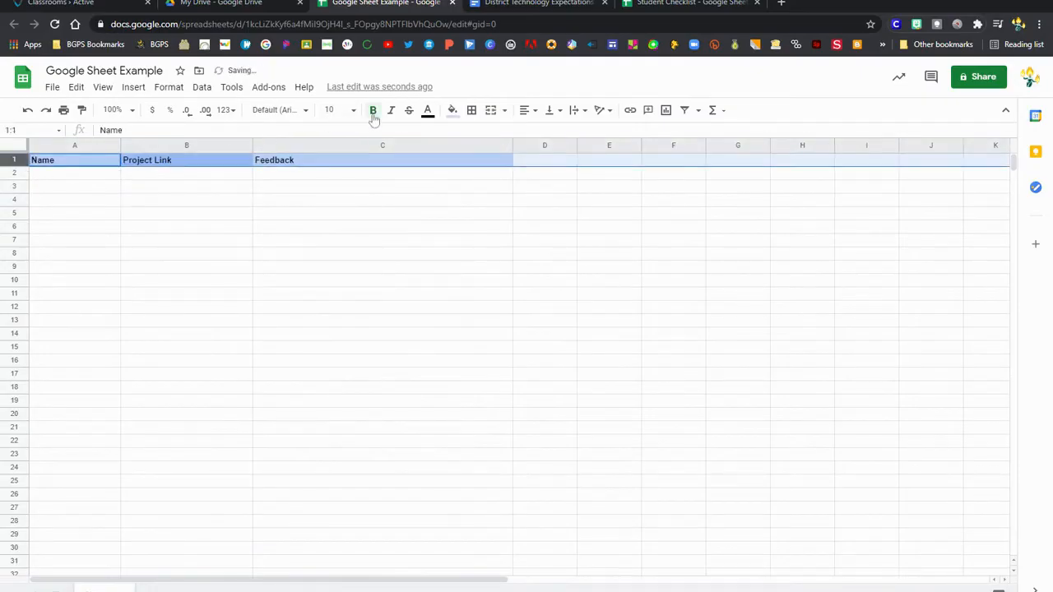
left_click(353, 110)
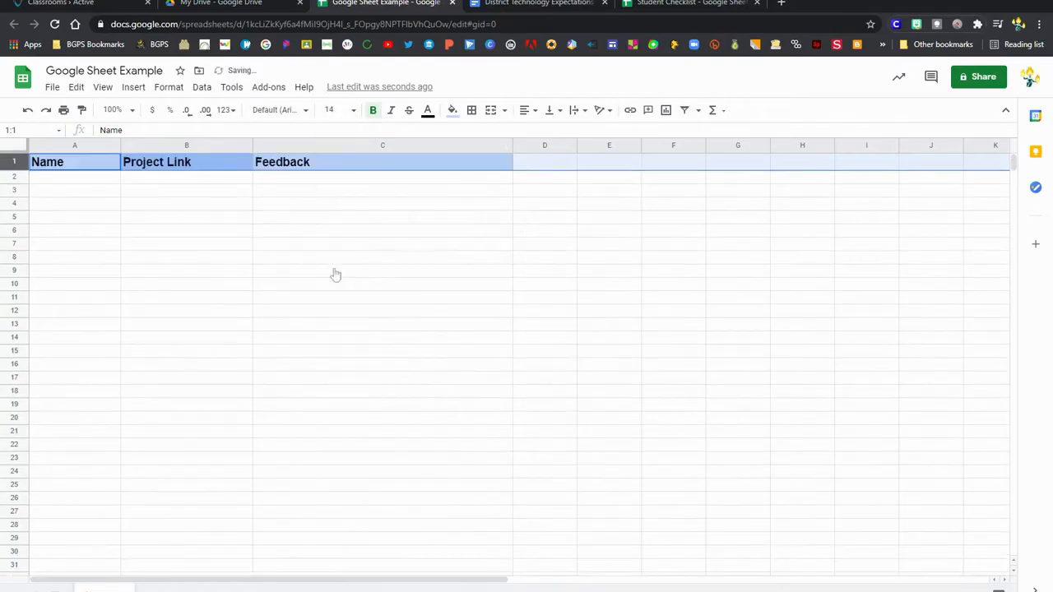
left_click(280, 109)
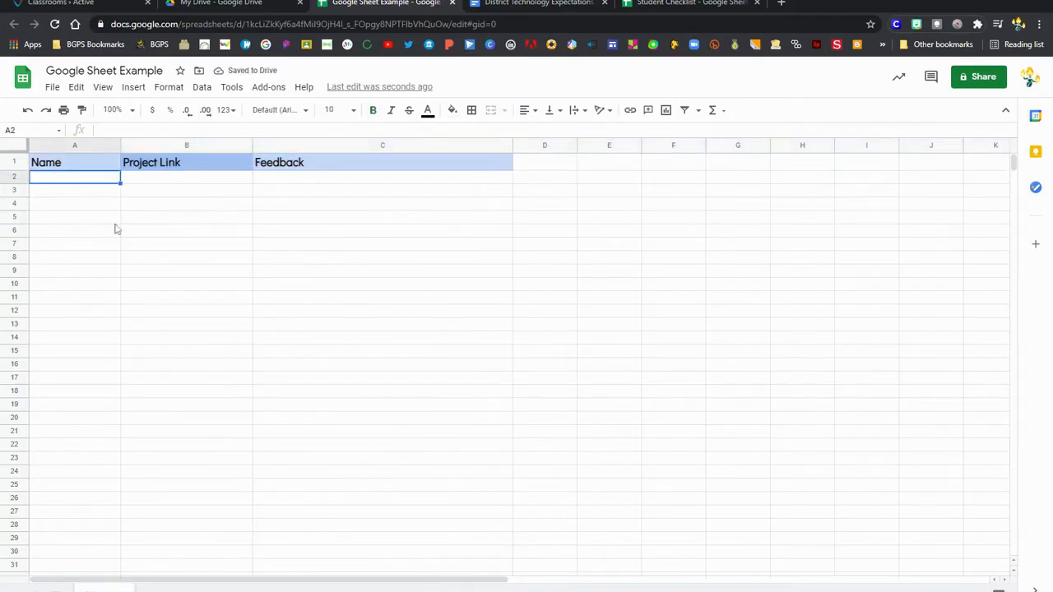
mouse_move(83, 186)
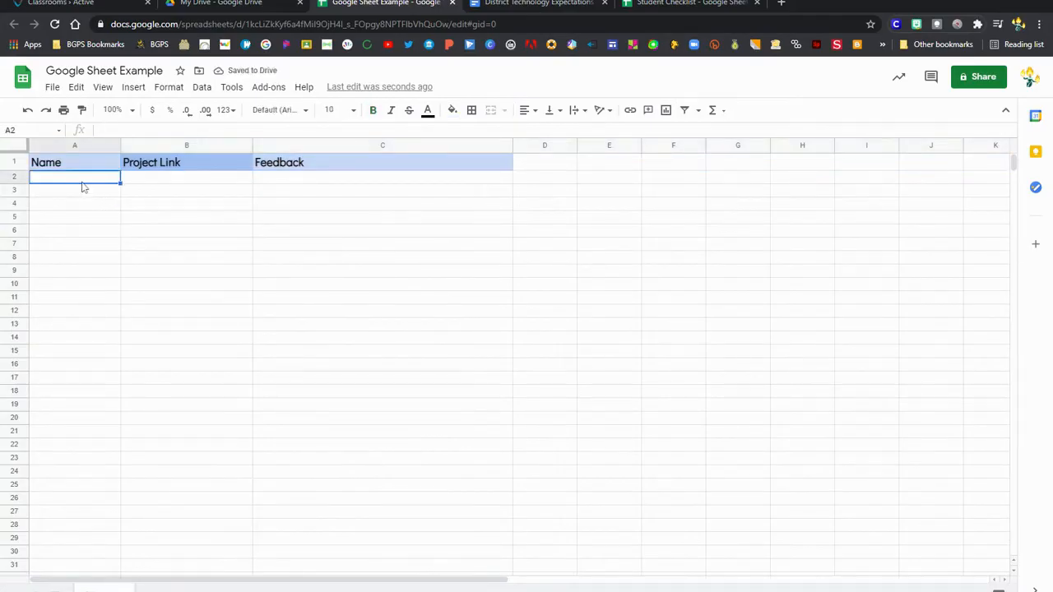
Enter Cassondra in A2 and move to B2
type("Cassondr")
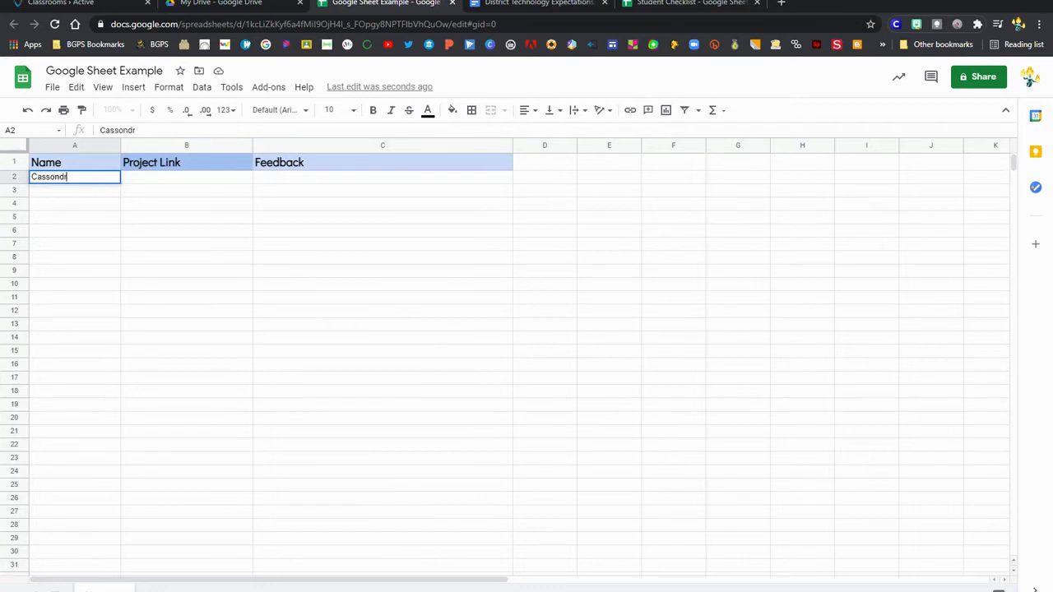
key("tab")
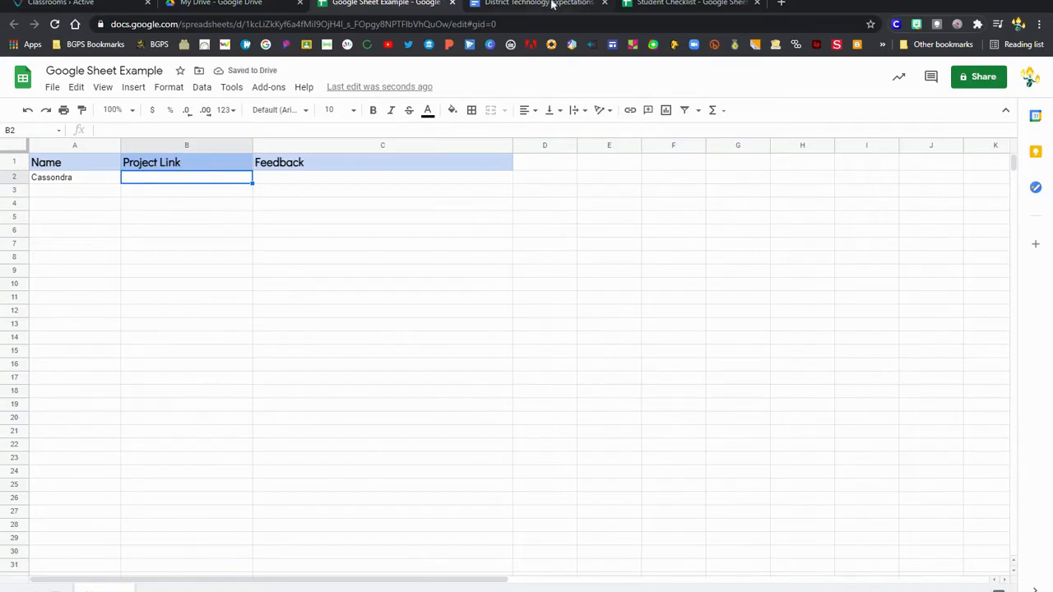
Copy the District Technology Expectations document's share link from Google Docs
left_click(539, 3)
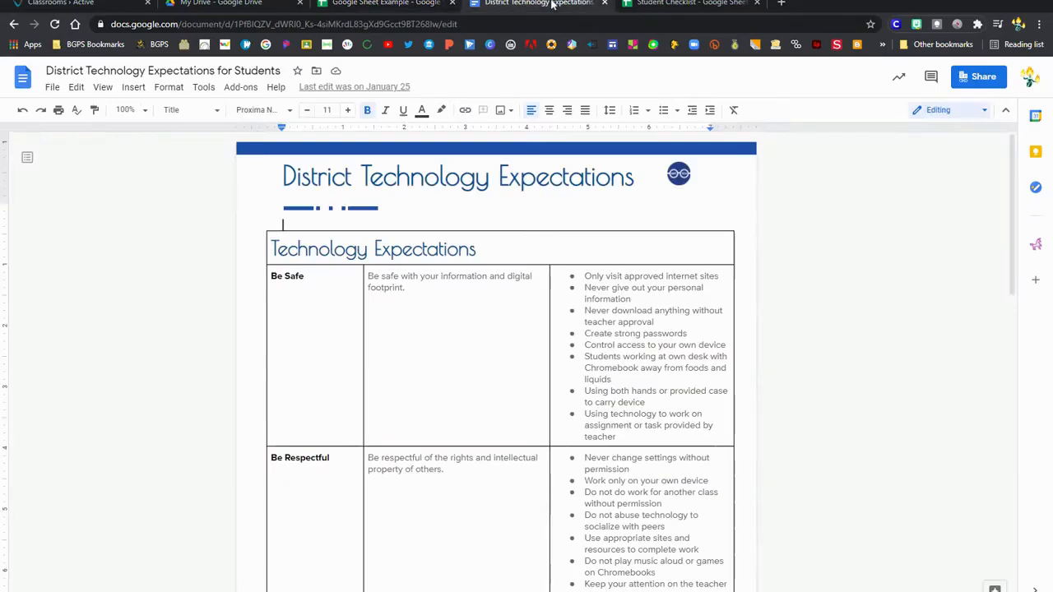
left_click(978, 77)
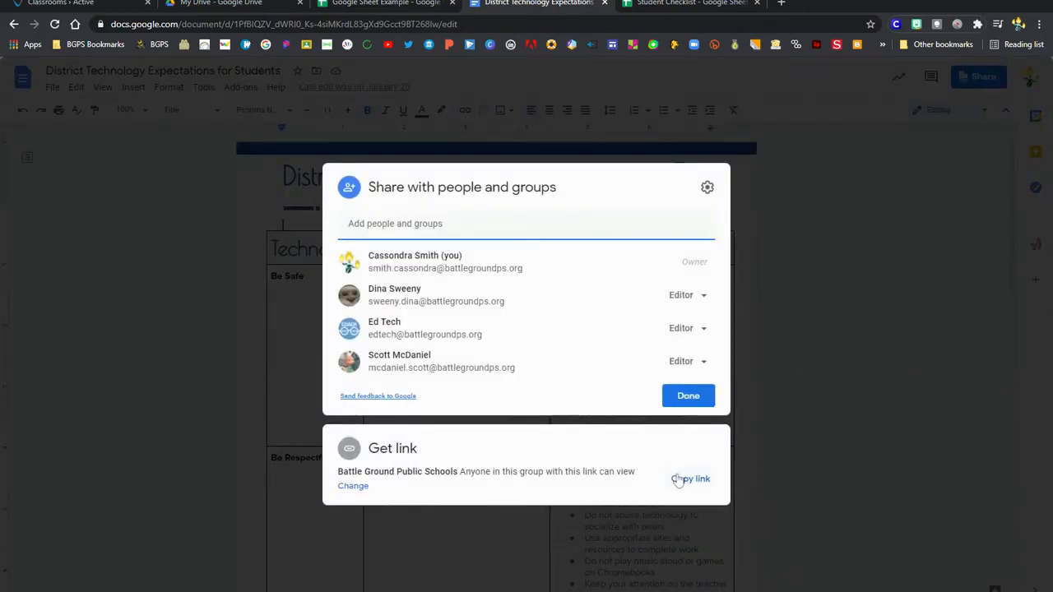
left_click(690, 478)
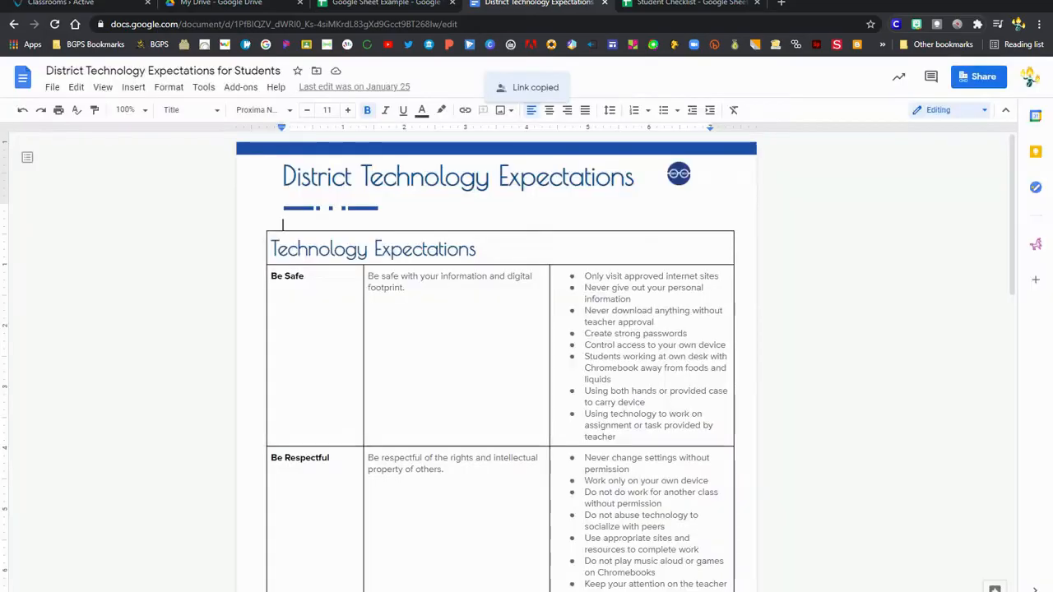
left_click(385, 3)
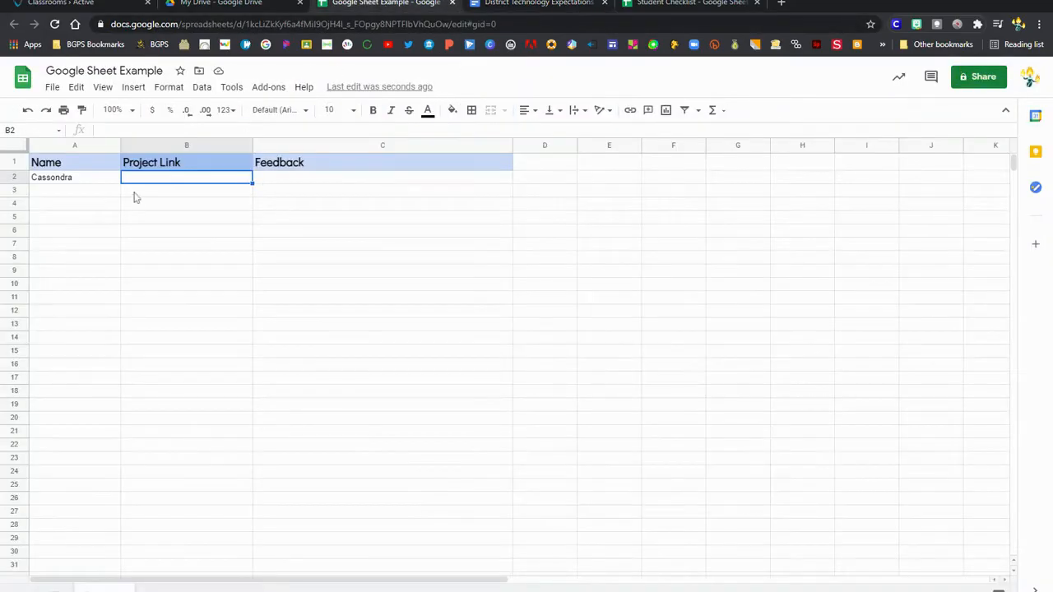
Link B2 to the copied document with display text 'Technology Expectations'
left_click(133, 86)
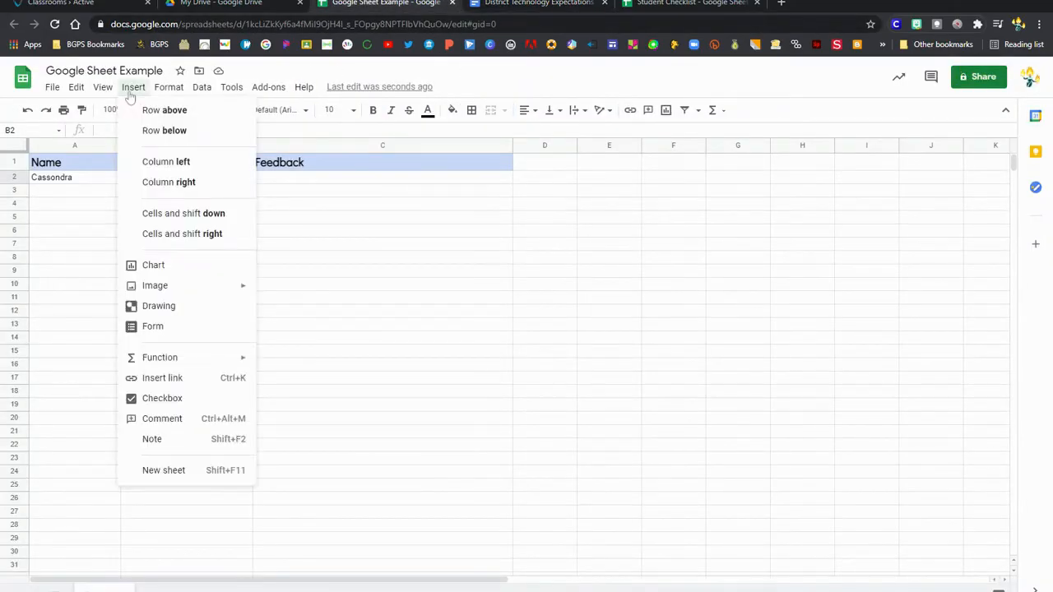
mouse_move(162, 378)
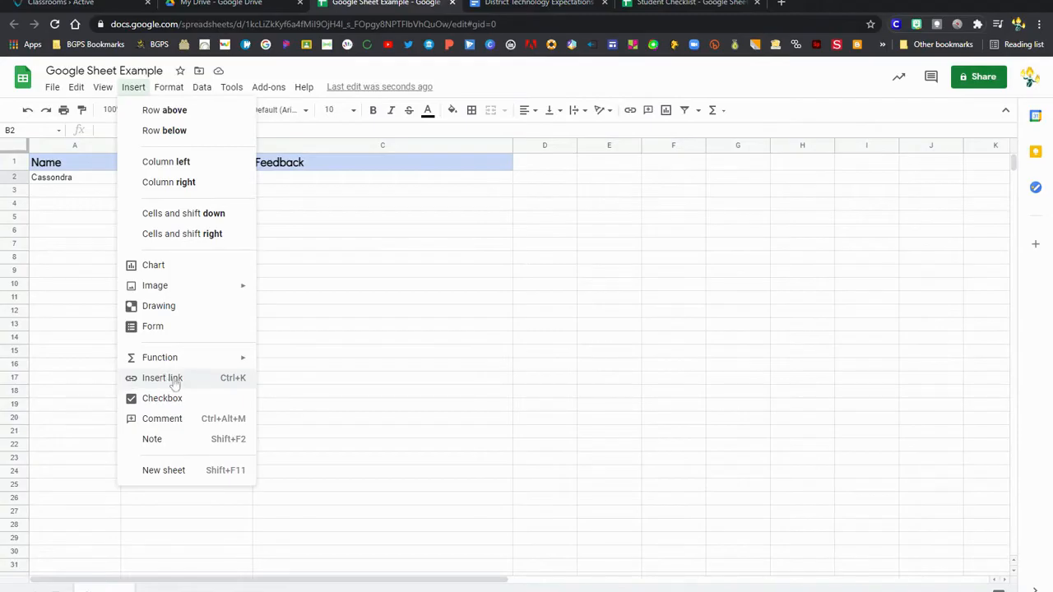
left_click(165, 161)
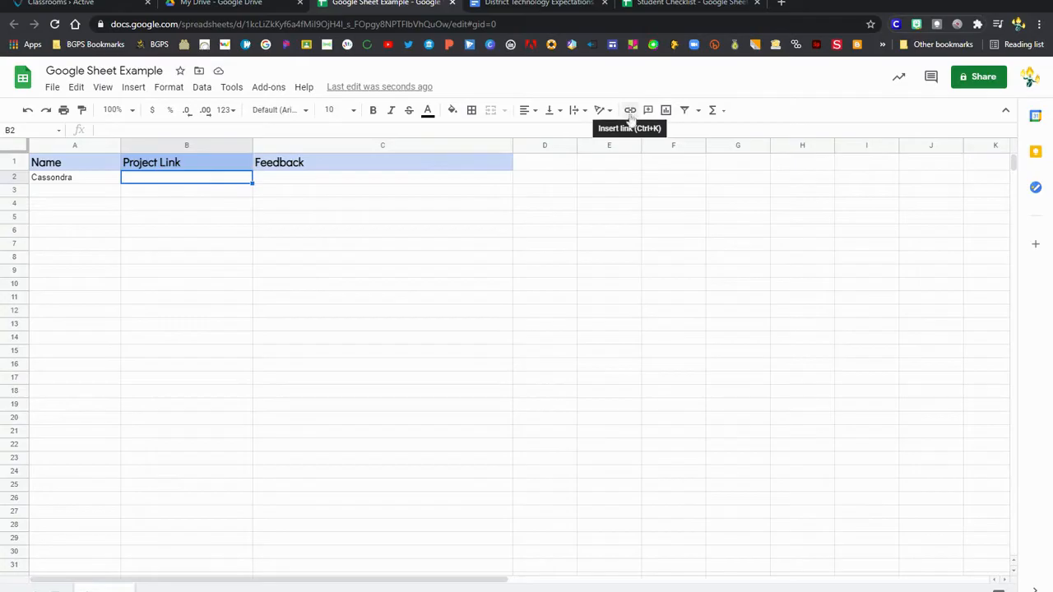
left_click(630, 109)
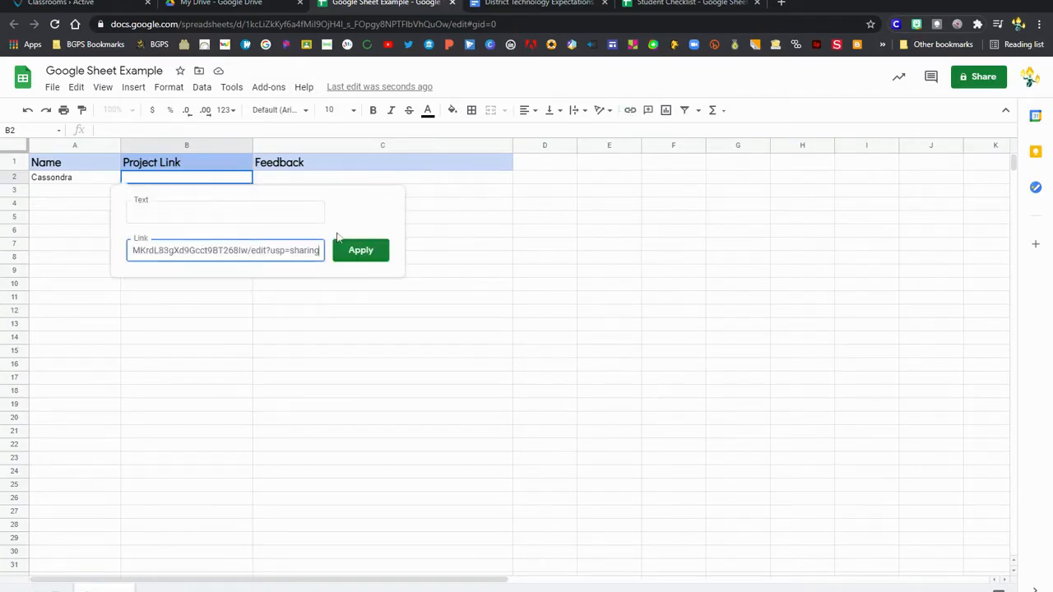
left_click(225, 211)
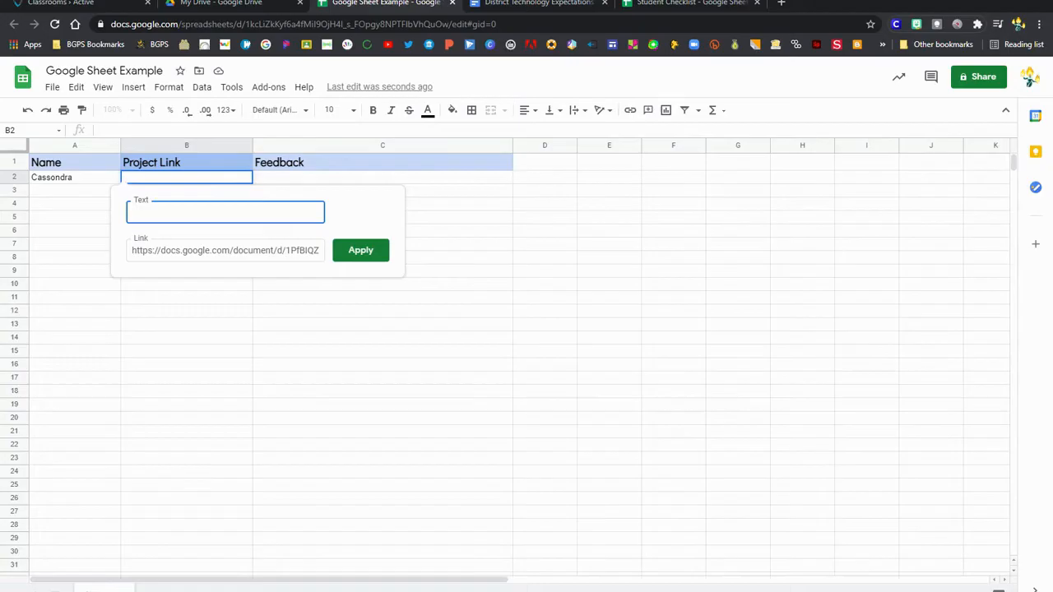
type("Technology Expectations")
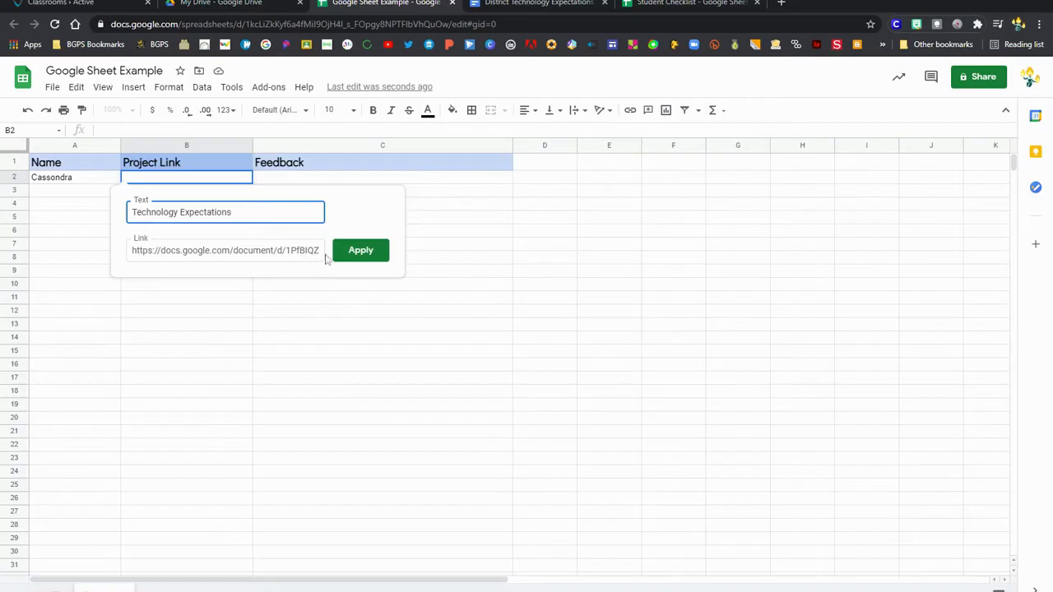
left_click(360, 250)
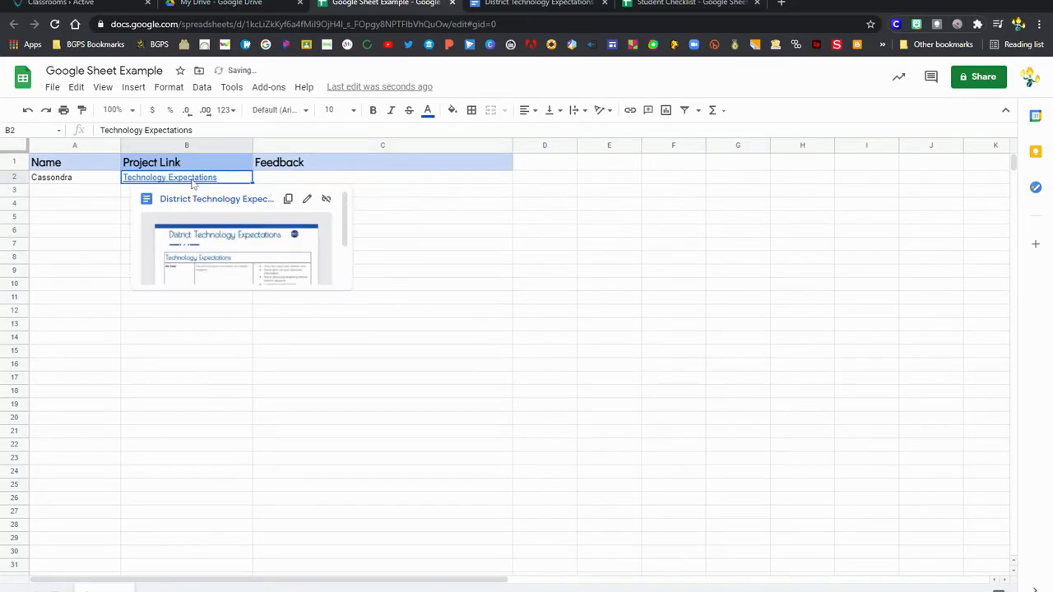
mouse_move(391, 257)
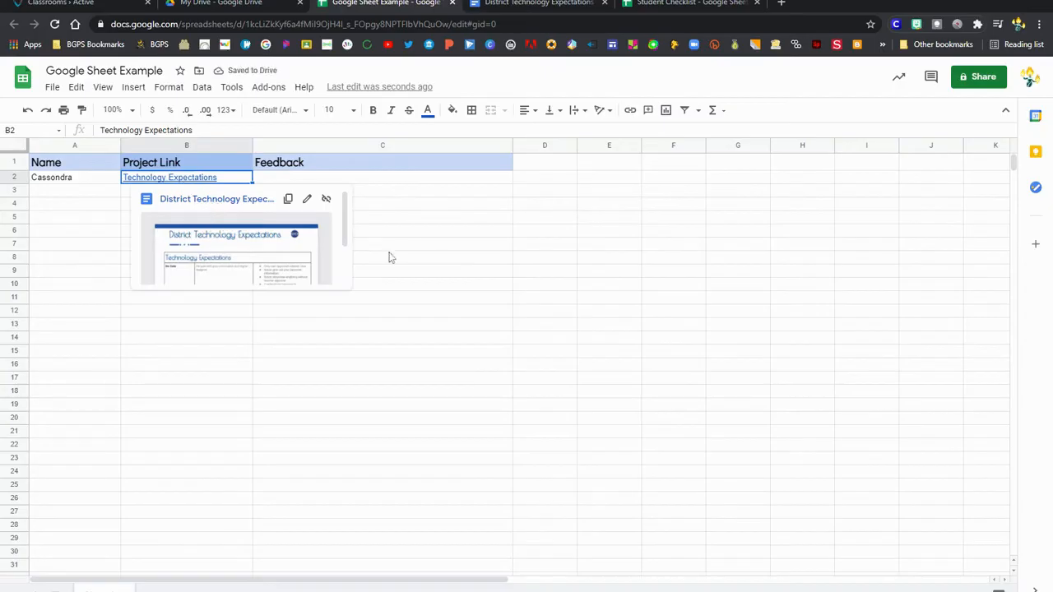
left_click(382, 258)
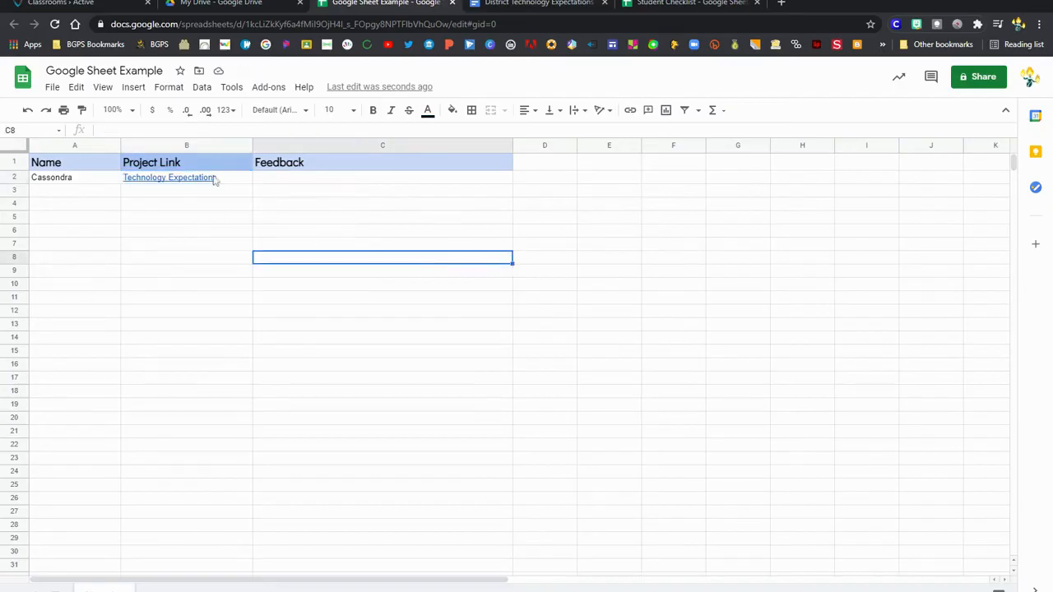
left_click(382, 177)
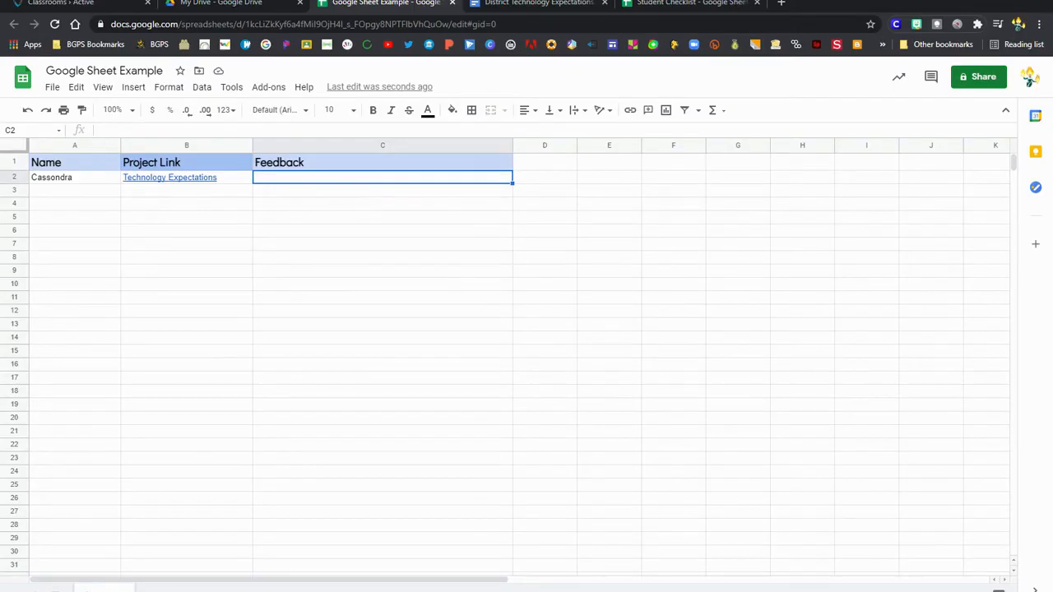
mouse_move(538, 182)
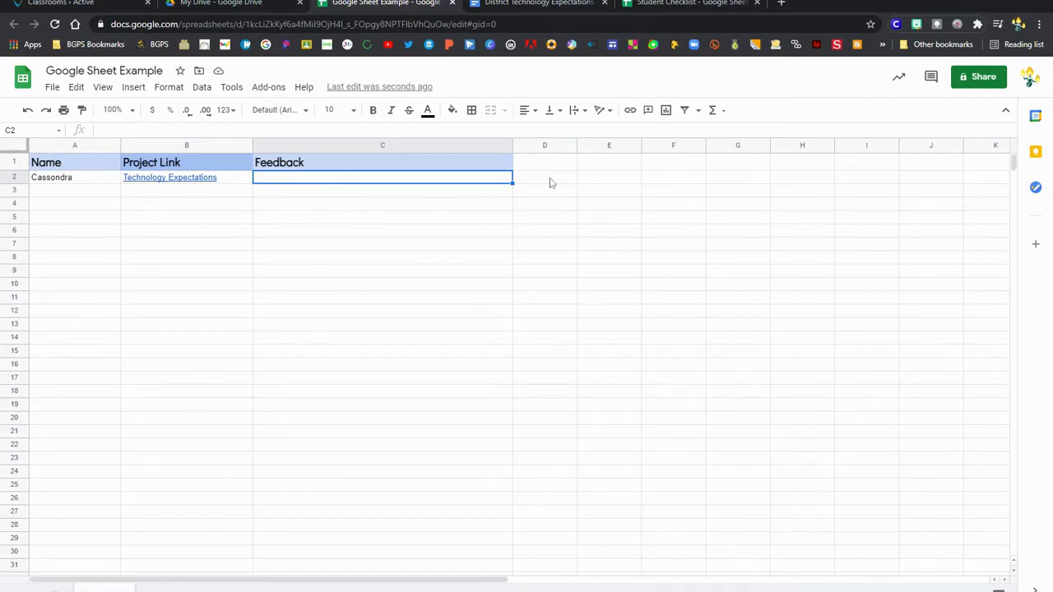
mouse_move(595, 187)
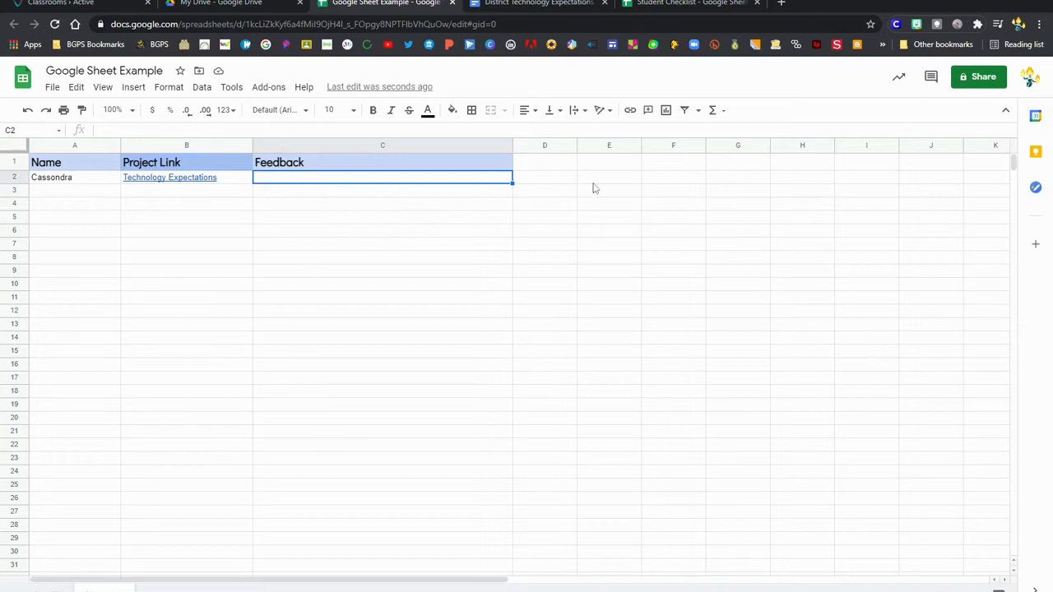
mouse_move(555, 179)
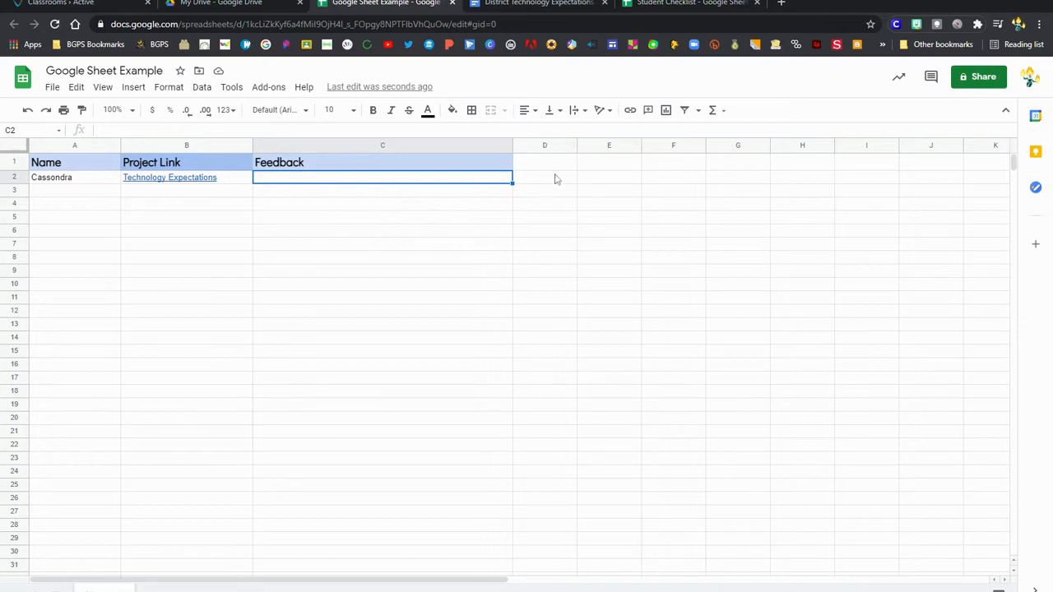
mouse_move(525, 109)
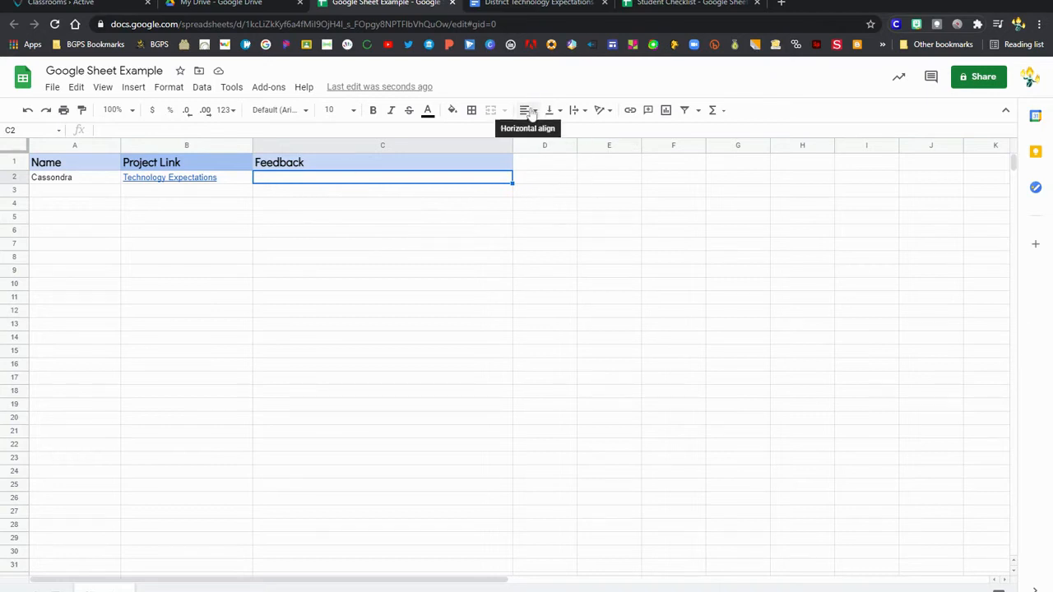
mouse_move(574, 109)
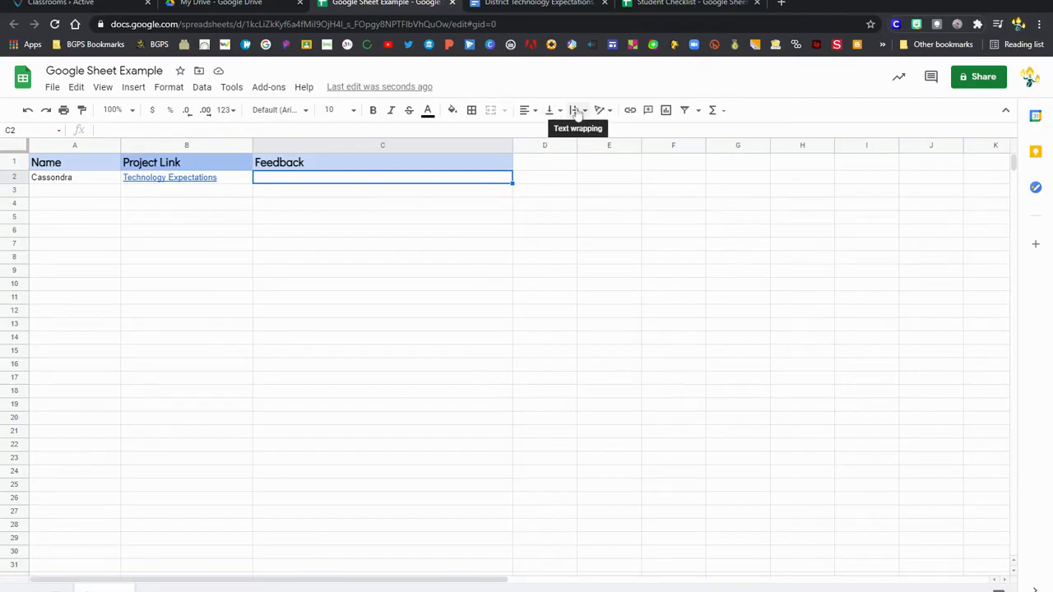
mouse_move(601, 110)
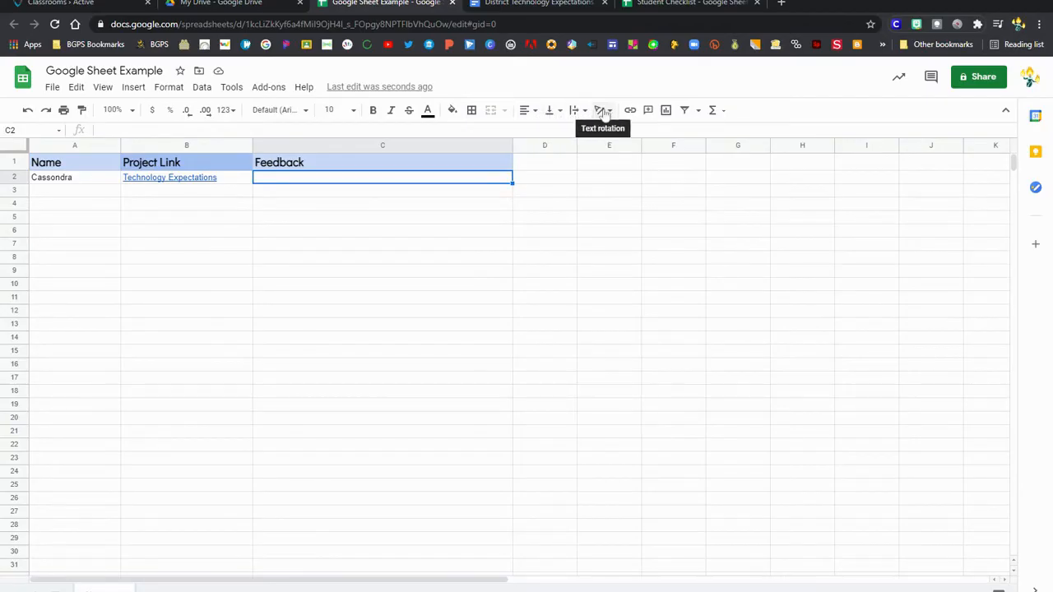
mouse_move(607, 229)
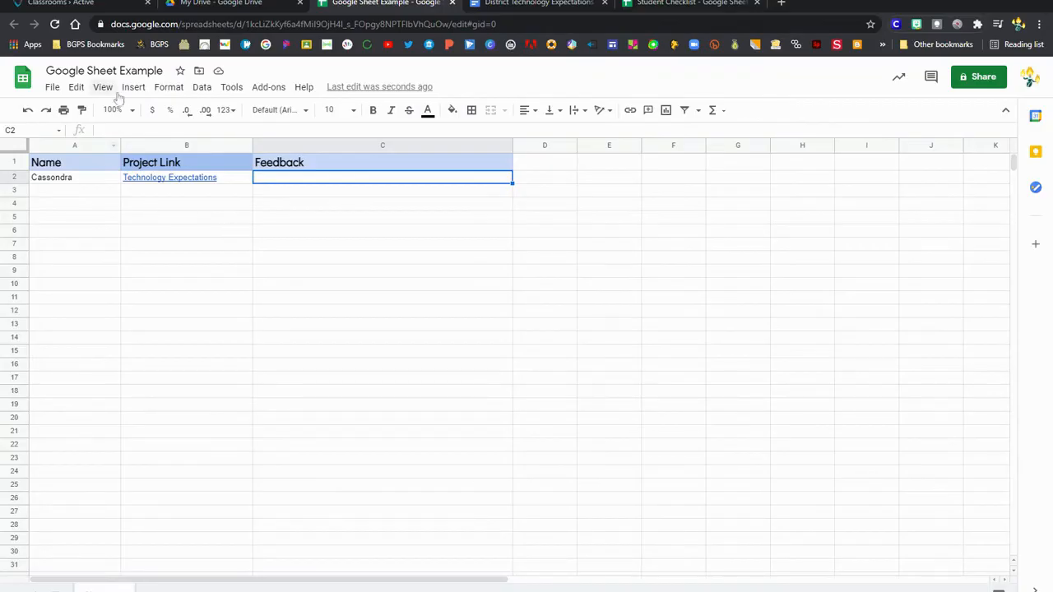
Browse the Insert menu, then show the toolbar's functions list
left_click(133, 86)
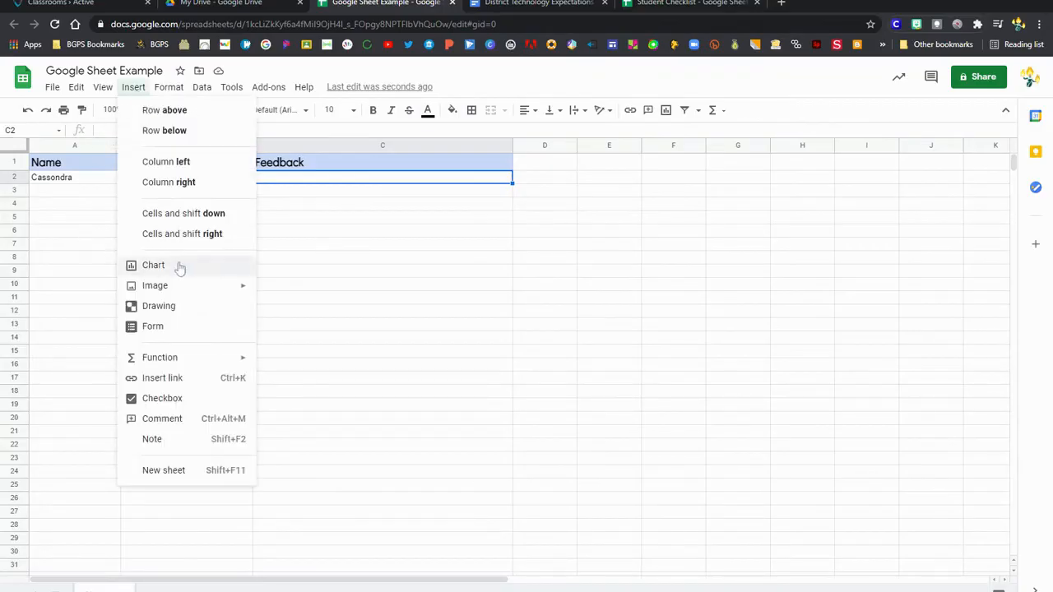
mouse_move(210, 275)
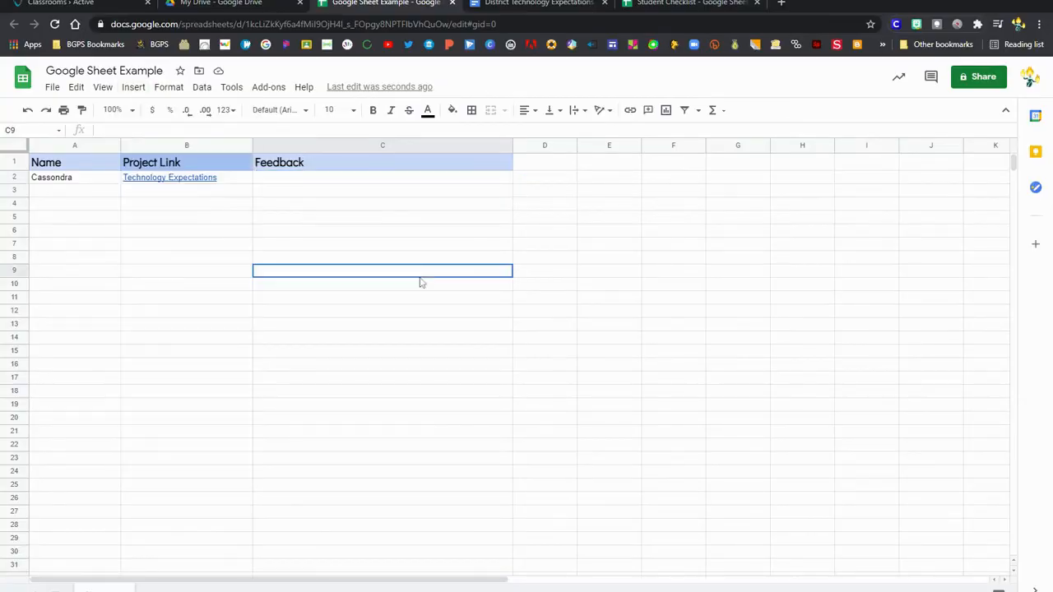
mouse_move(598, 207)
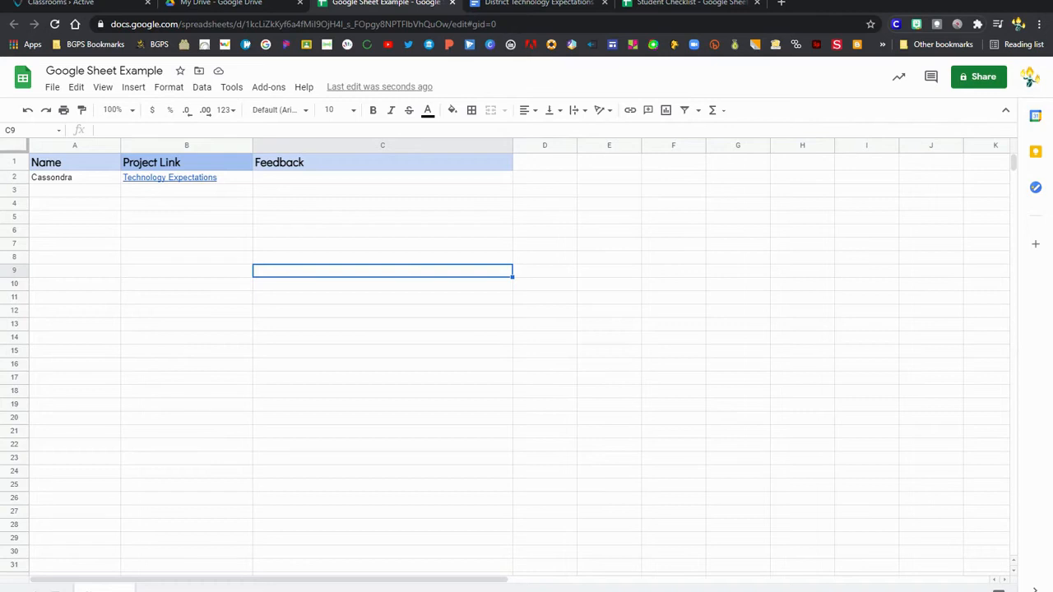
left_click(714, 109)
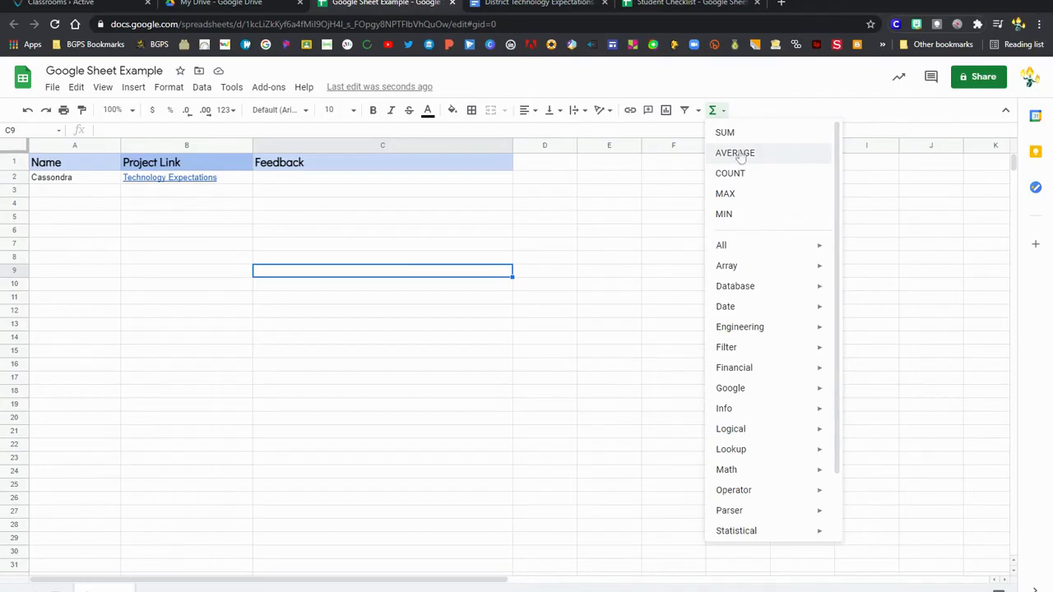
Choose the AVERAGE function and select the Grade Level column on the data sheet
left_click(382, 156)
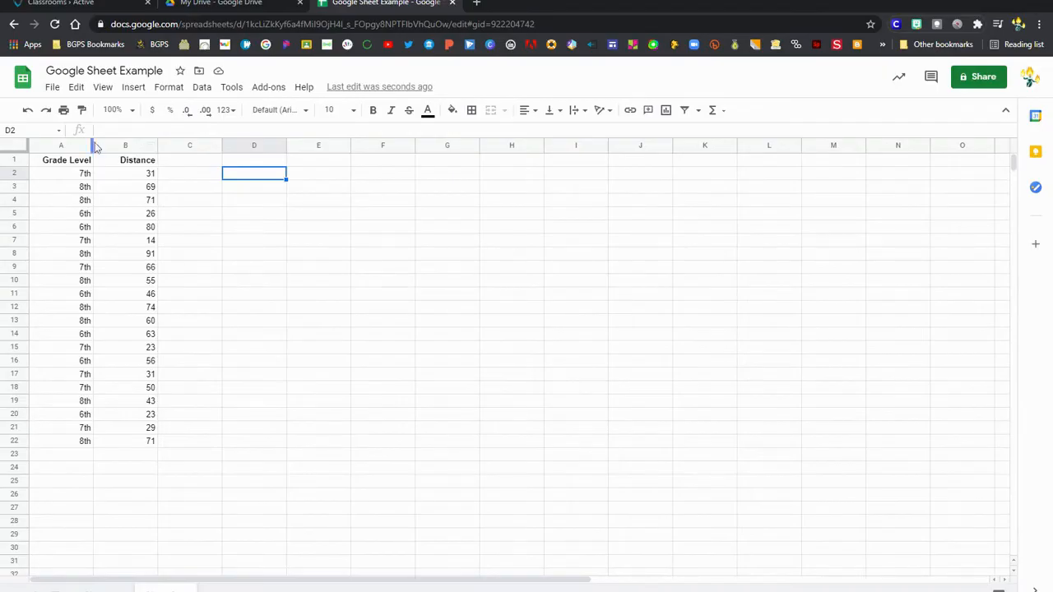
mouse_move(37, 262)
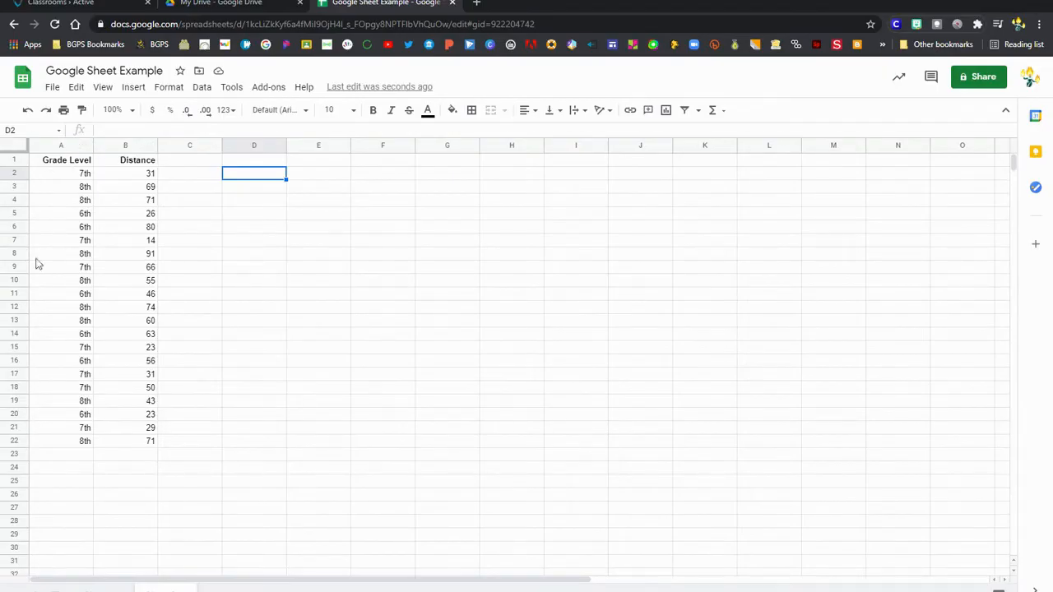
mouse_move(80, 145)
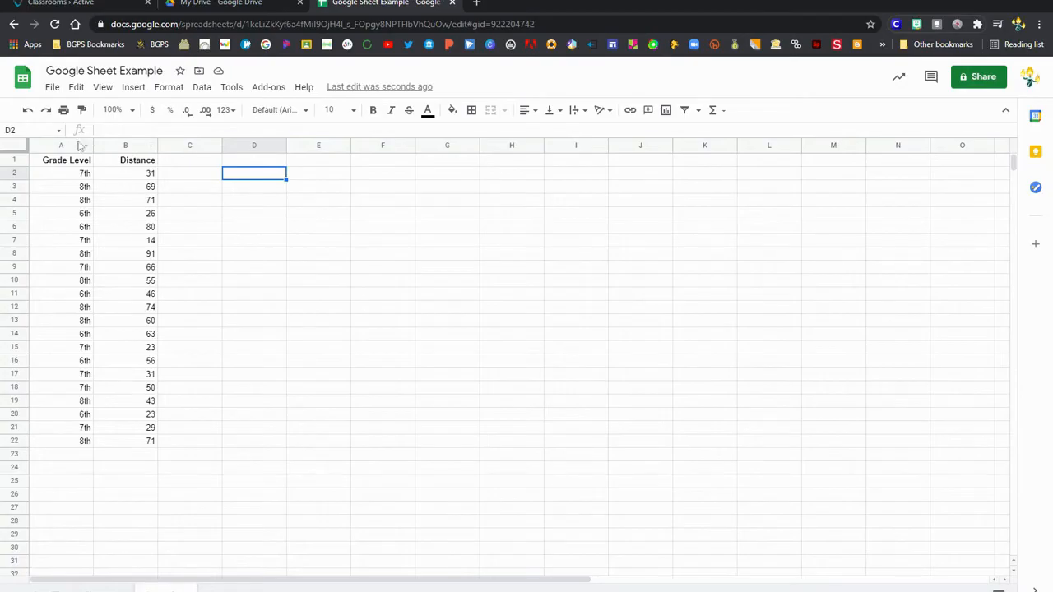
left_click(60, 146)
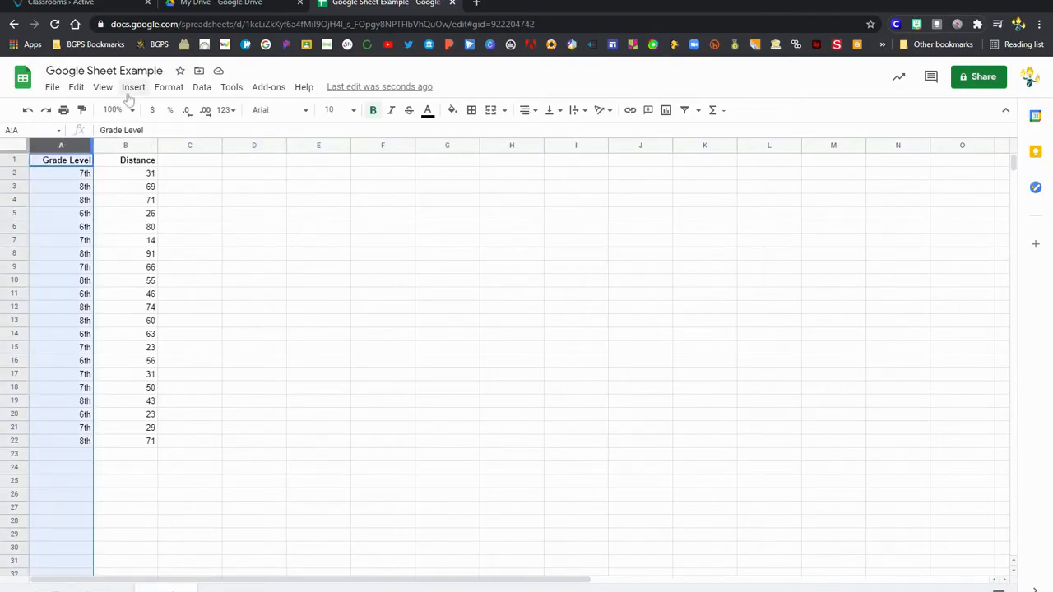
Insert a Count of Grade Level column chart from column A
left_click(133, 86)
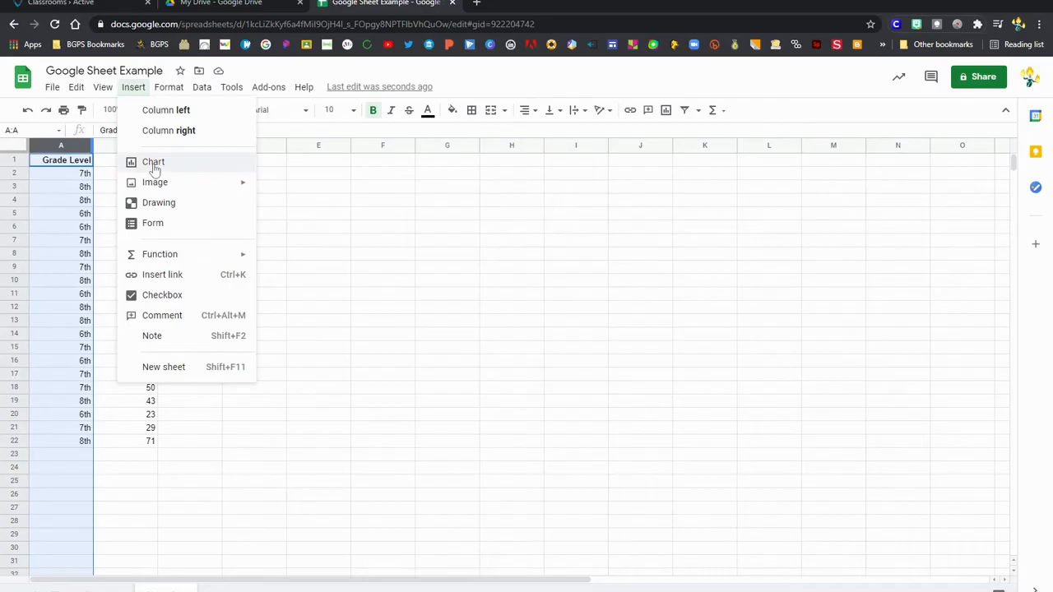
left_click(153, 162)
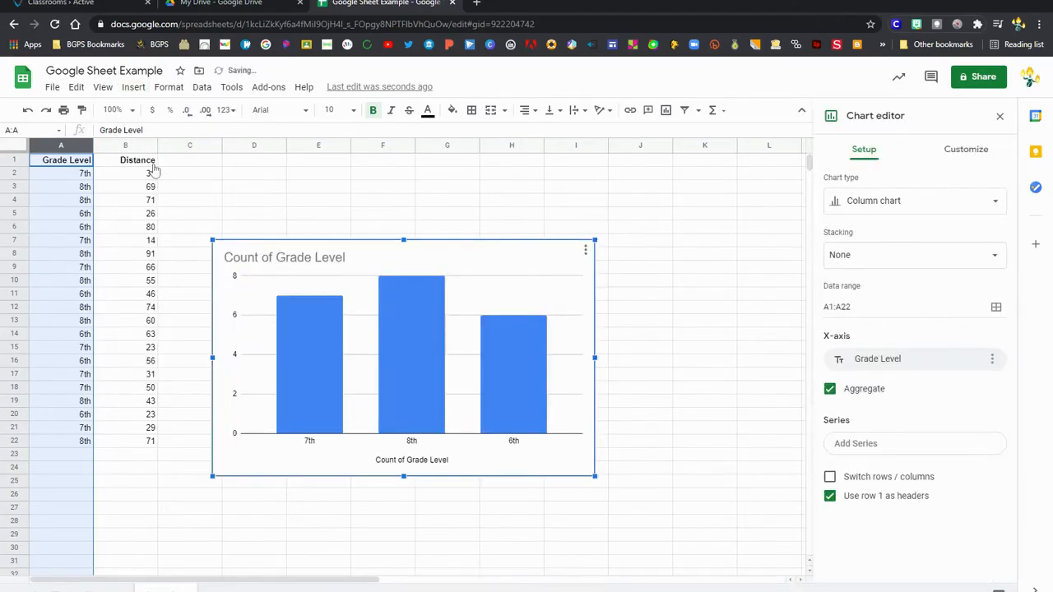
left_click(284, 257)
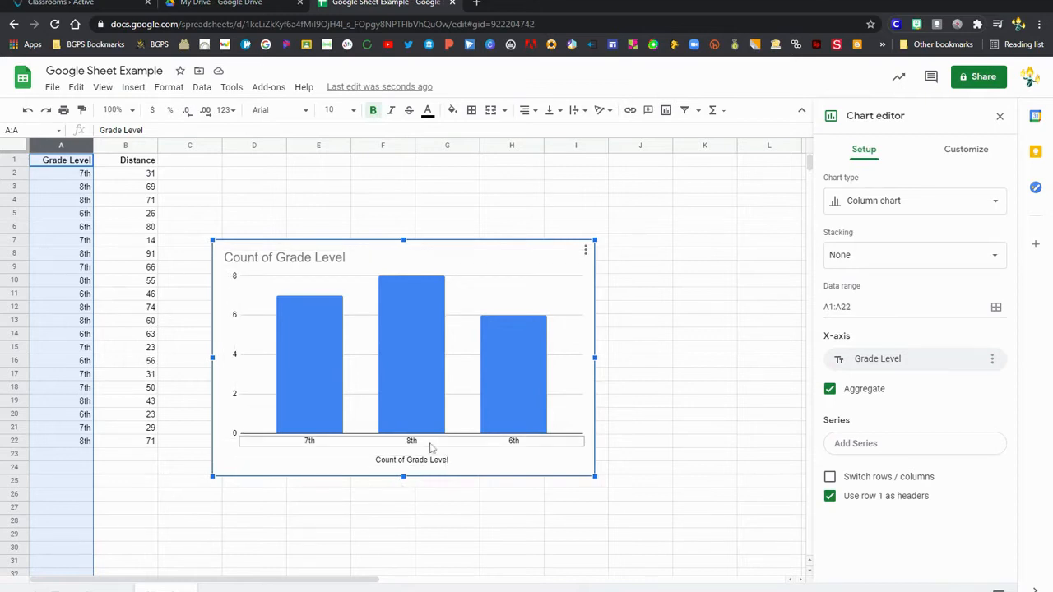
mouse_move(408, 357)
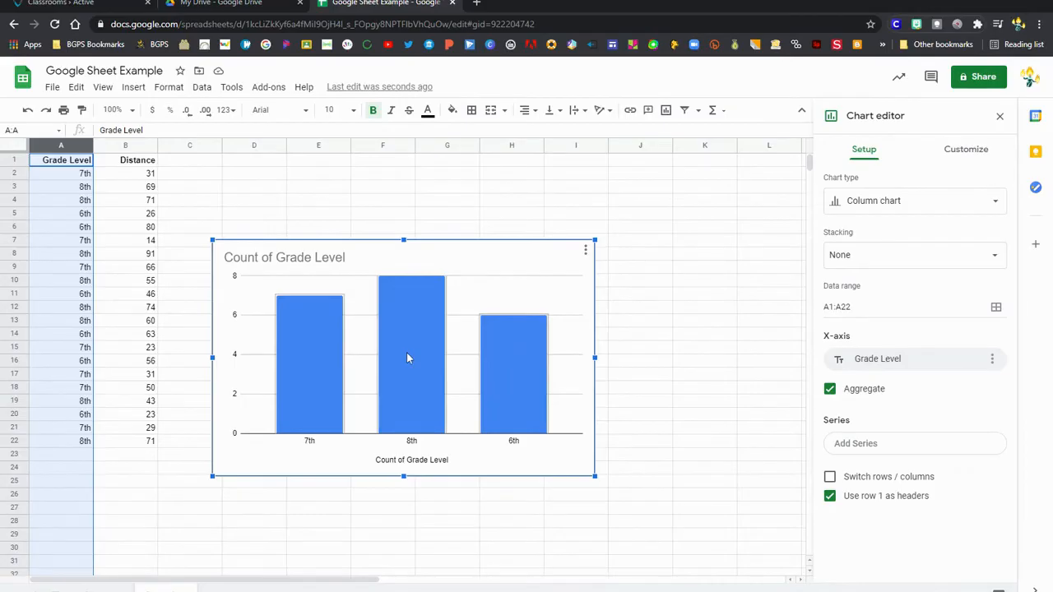
Set the count chart's series fill to green, close the editor, and drag the chart right
left_click(966, 149)
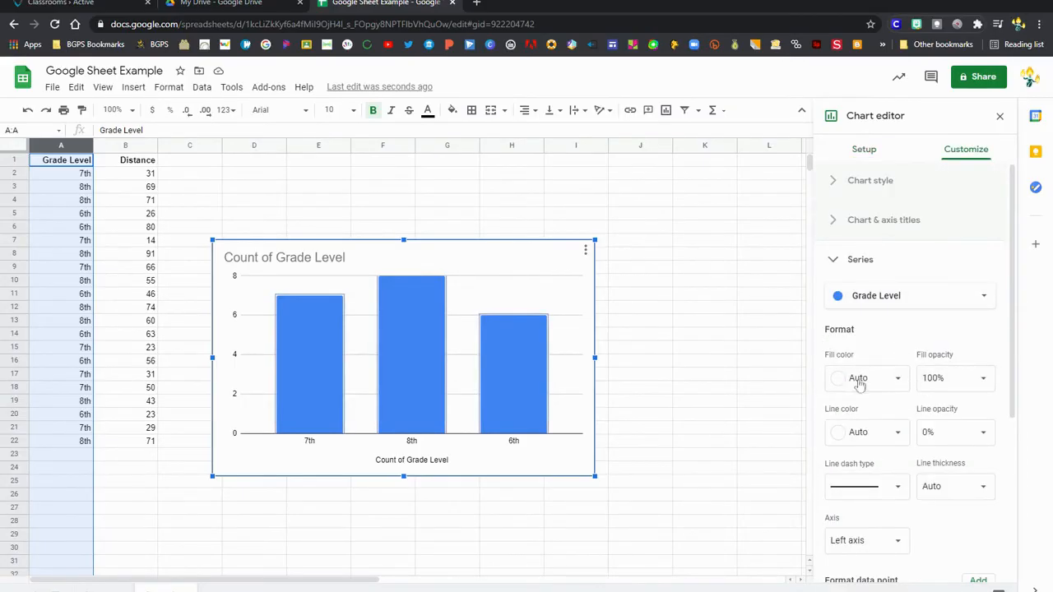
scroll("down", 3)
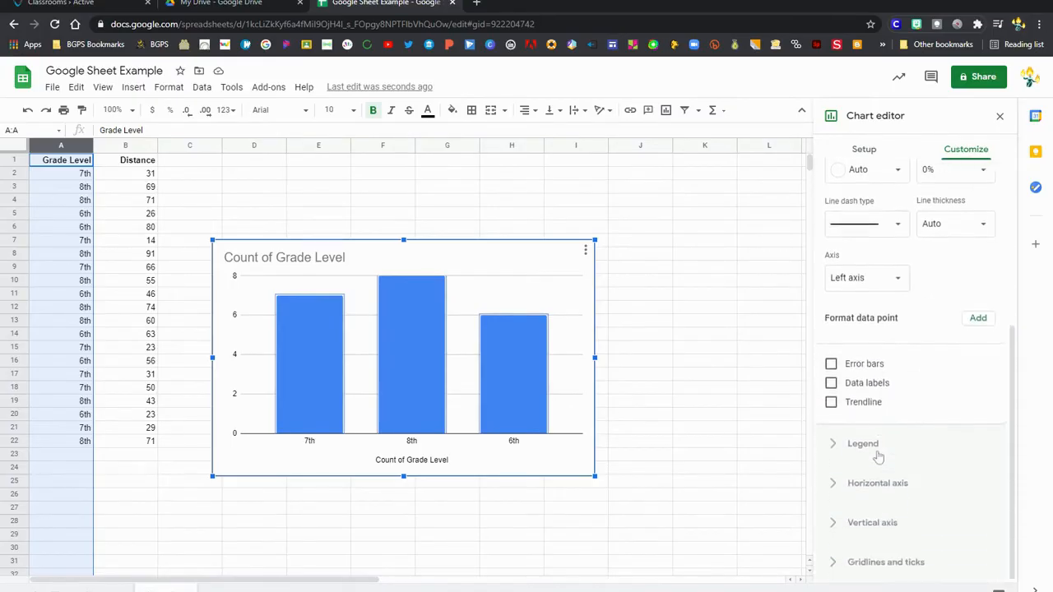
scroll("up", 3)
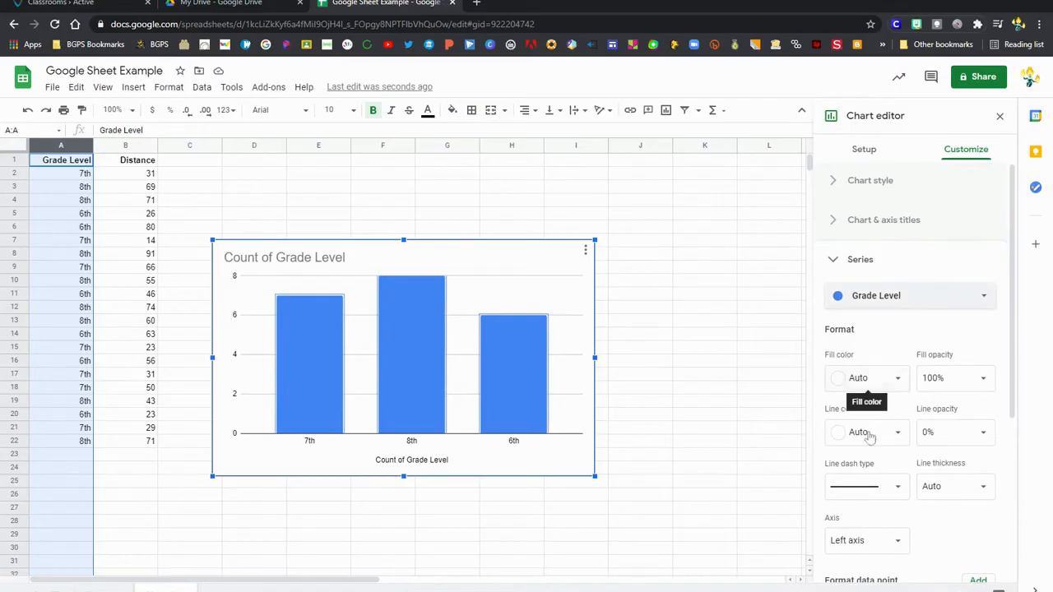
mouse_move(893, 535)
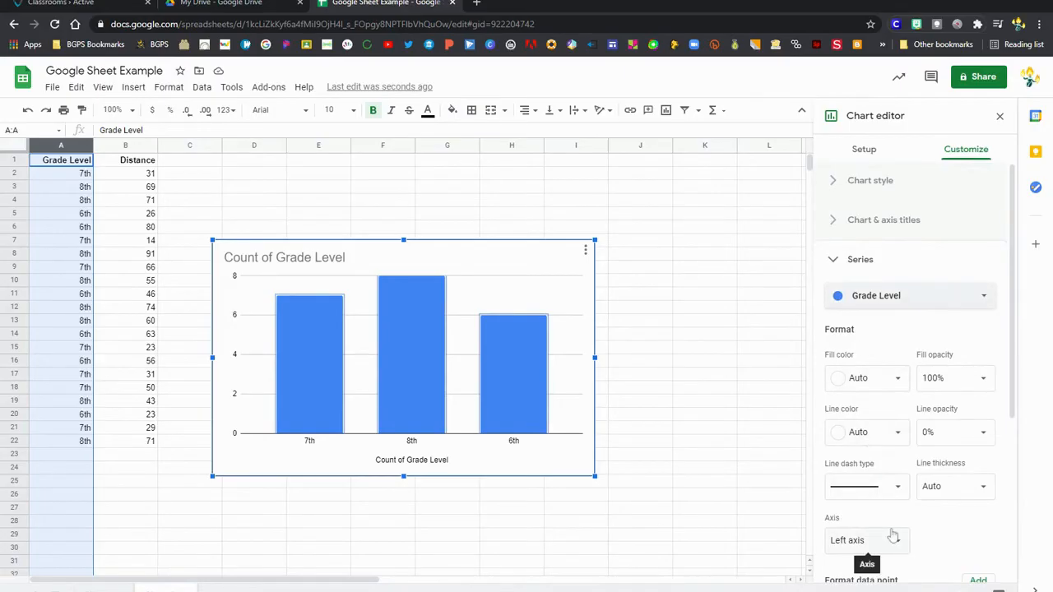
left_click(867, 378)
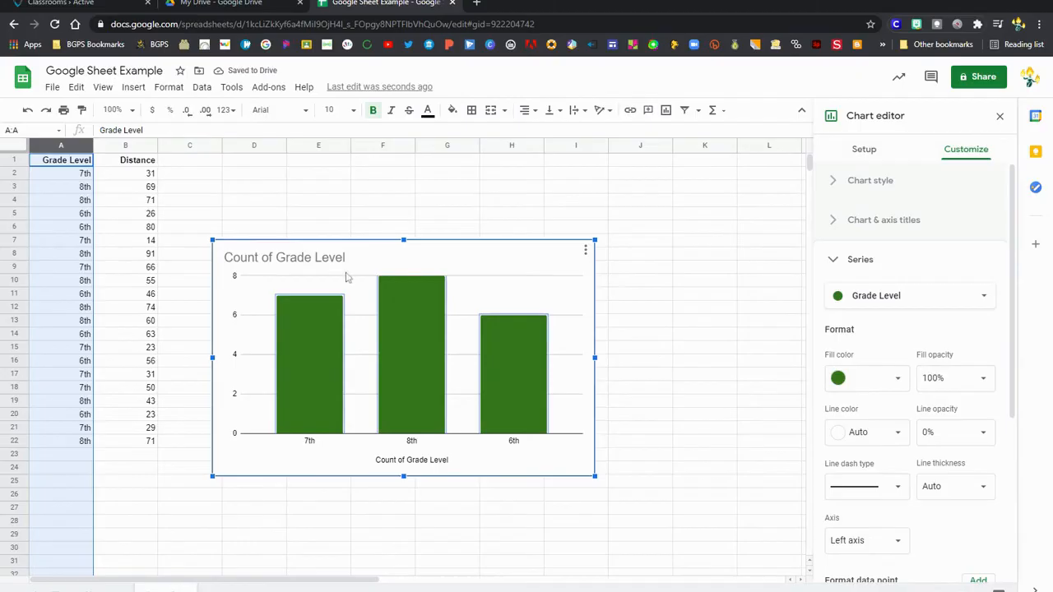
mouse_move(440, 481)
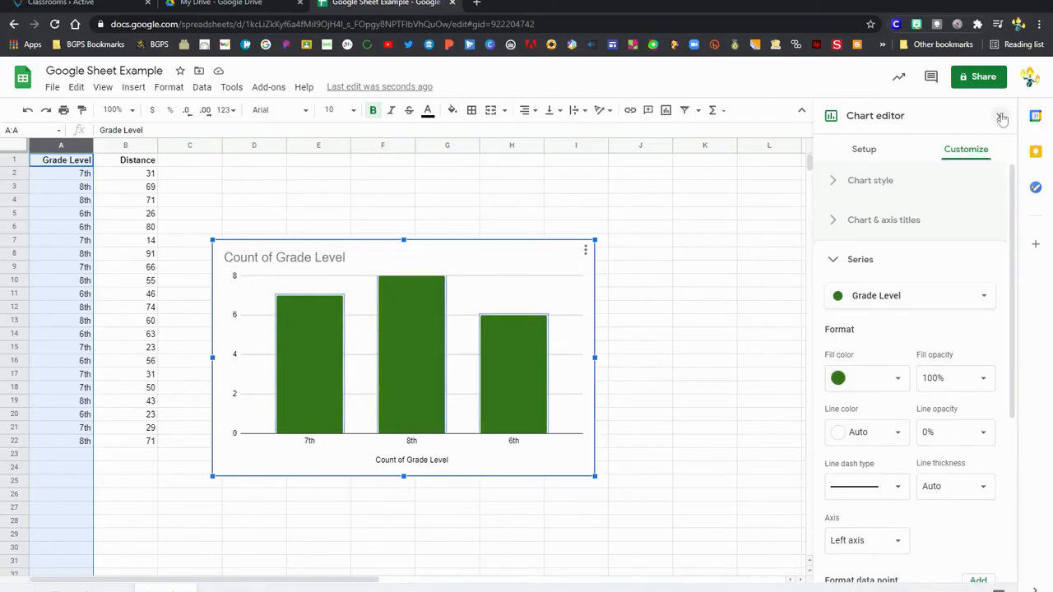
left_click(1002, 115)
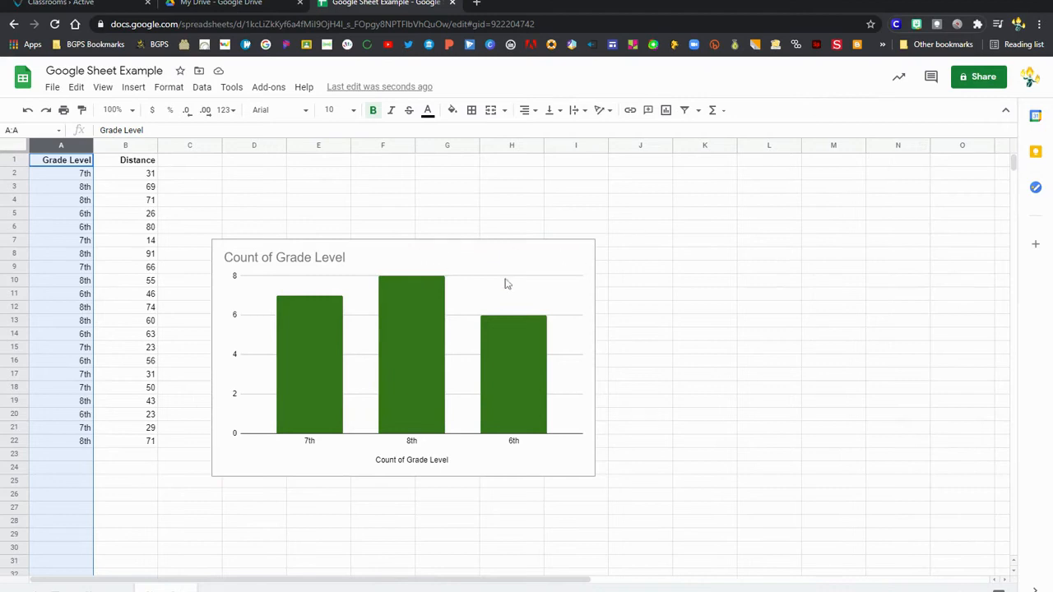
left_click_drag(403, 354, 806, 300)
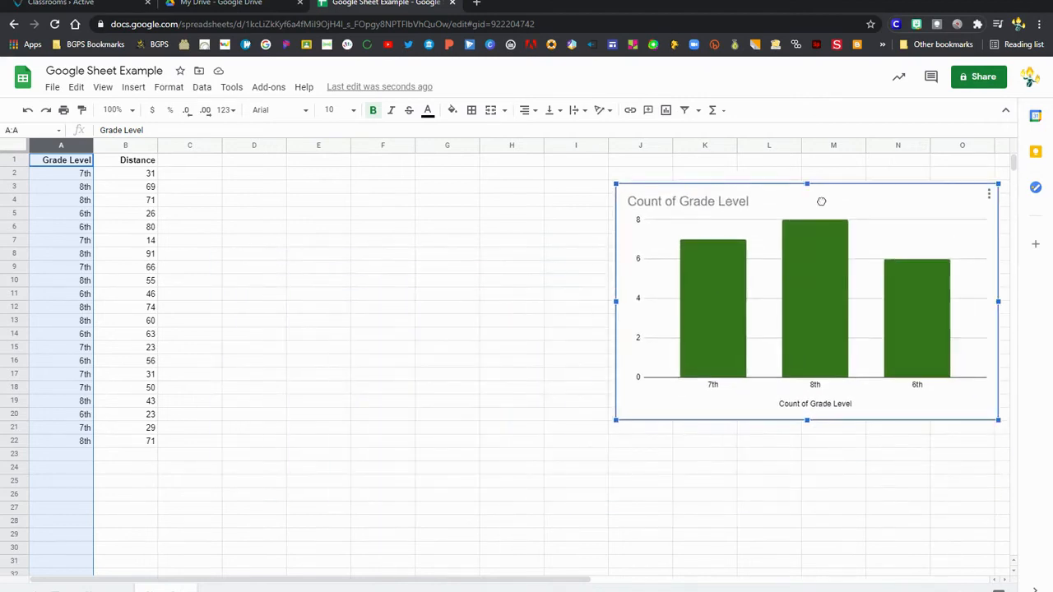
Select the Distance column and insert a column chart of its values
left_click(125, 146)
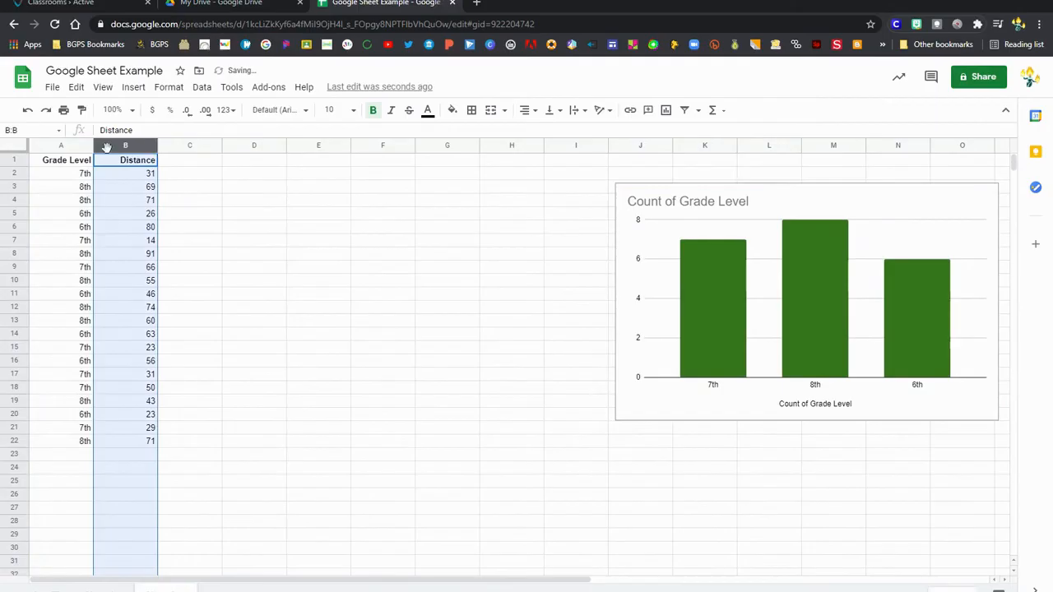
mouse_move(151, 453)
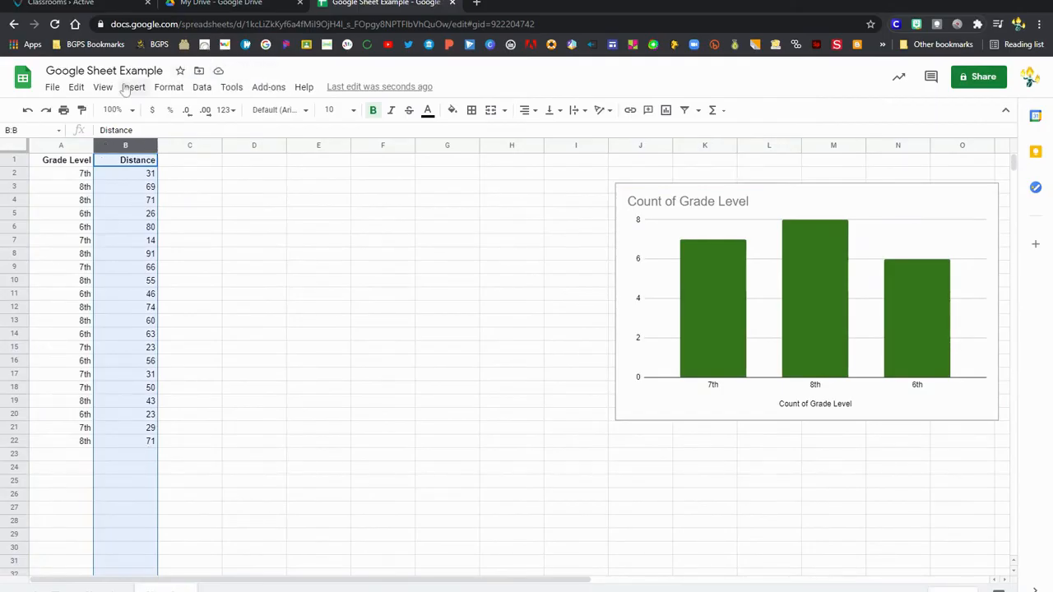
left_click(133, 86)
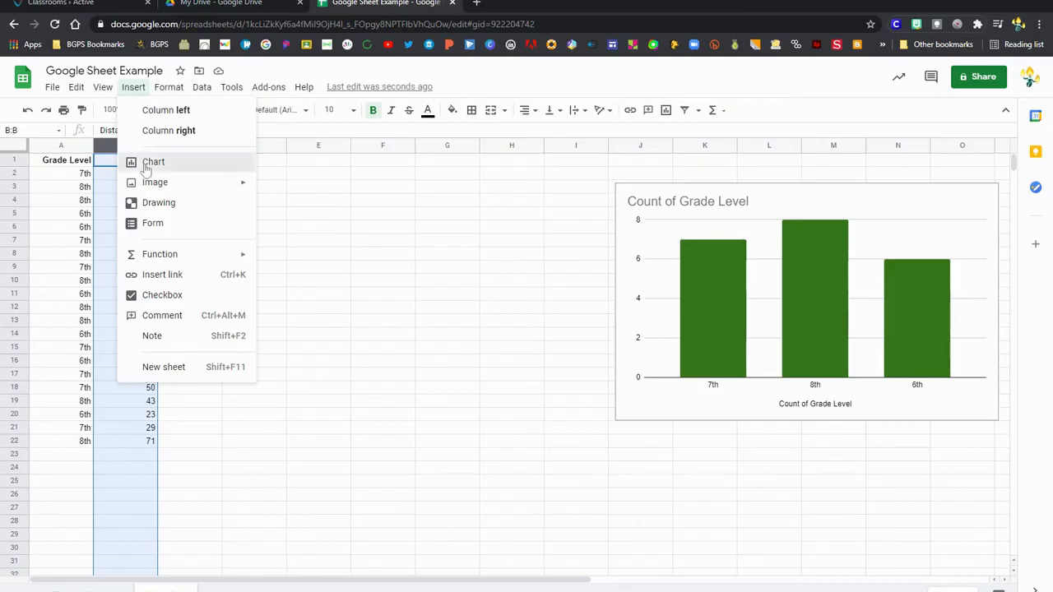
left_click(153, 162)
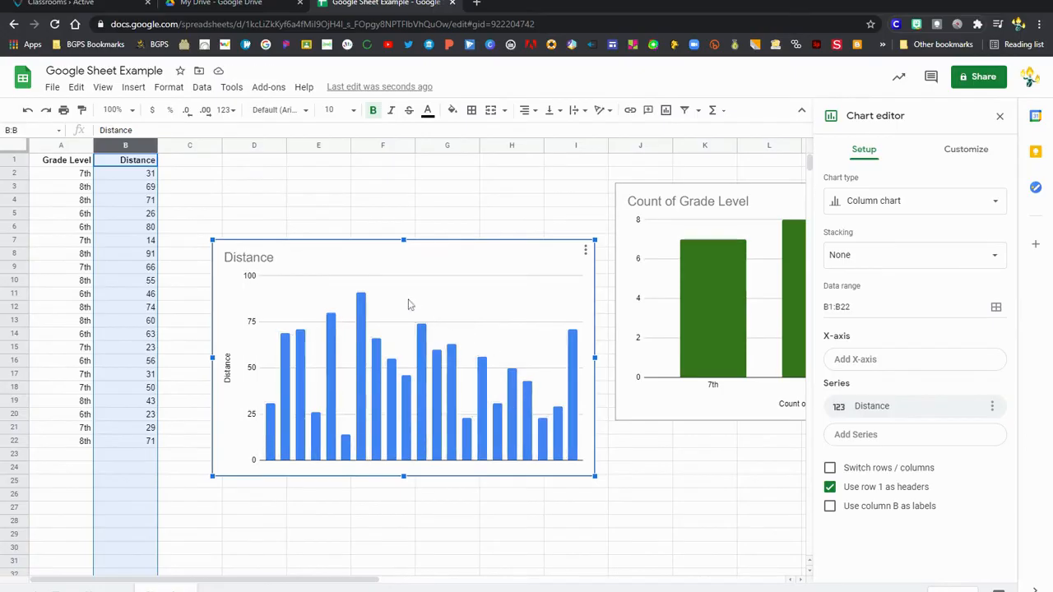
mouse_move(555, 416)
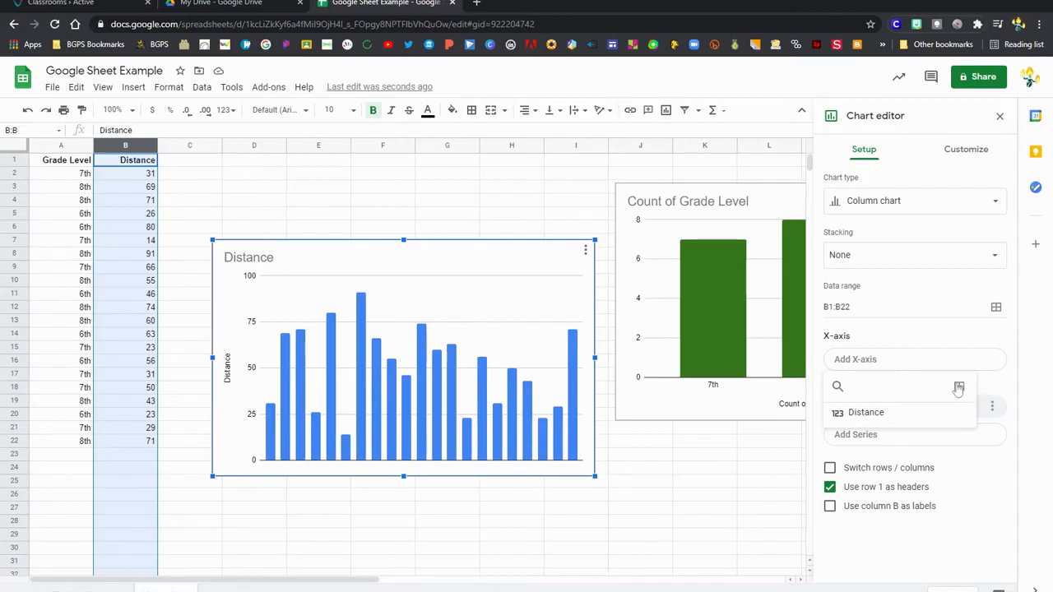
Use the Grade Level column as the Distance chart's x-axis range
left_click(959, 387)
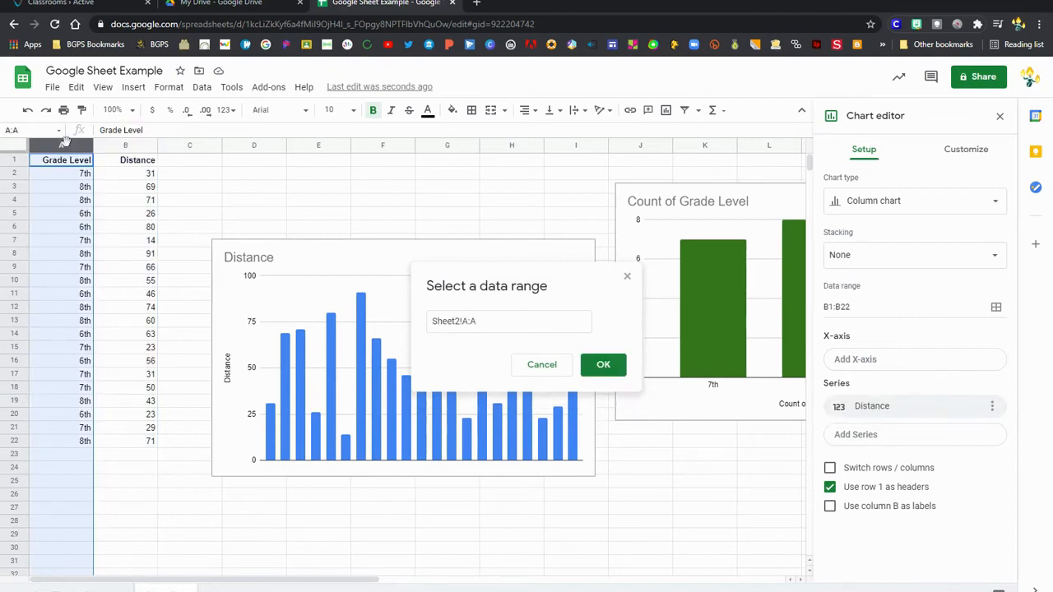
mouse_move(576, 373)
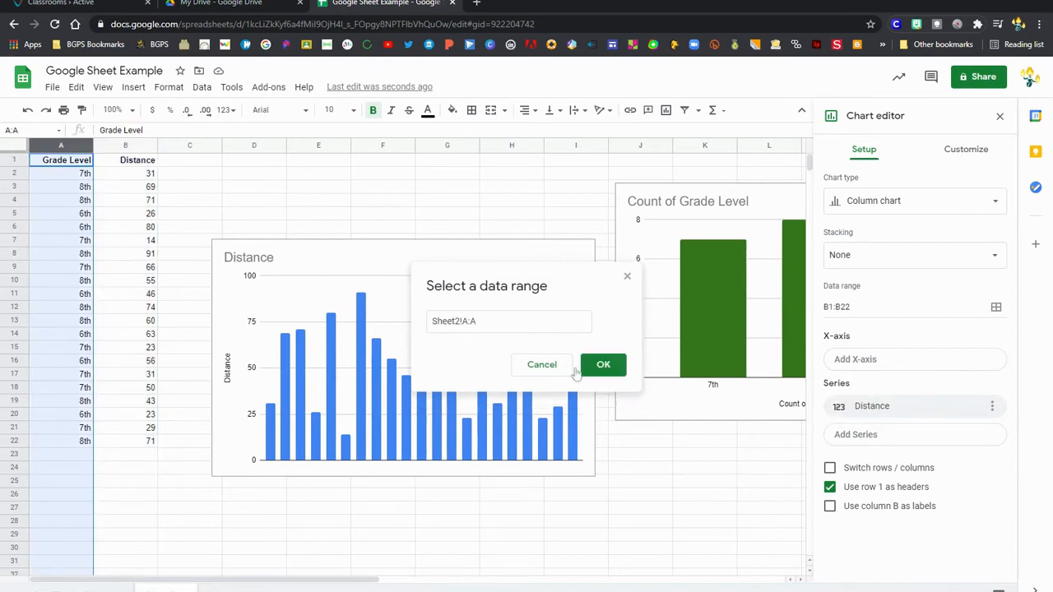
left_click(603, 364)
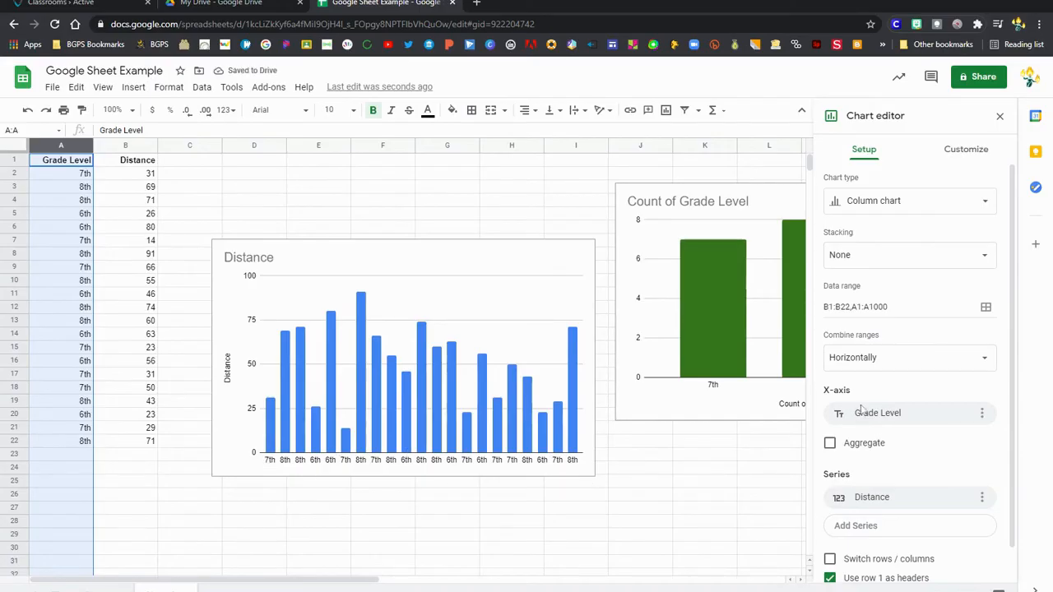
scroll("down", 3)
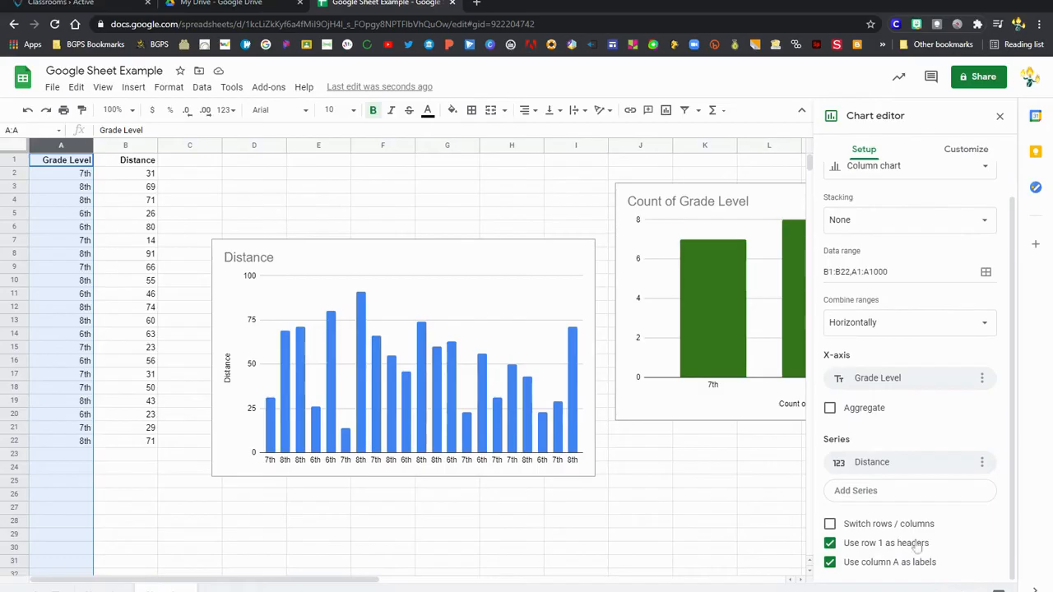
mouse_move(943, 368)
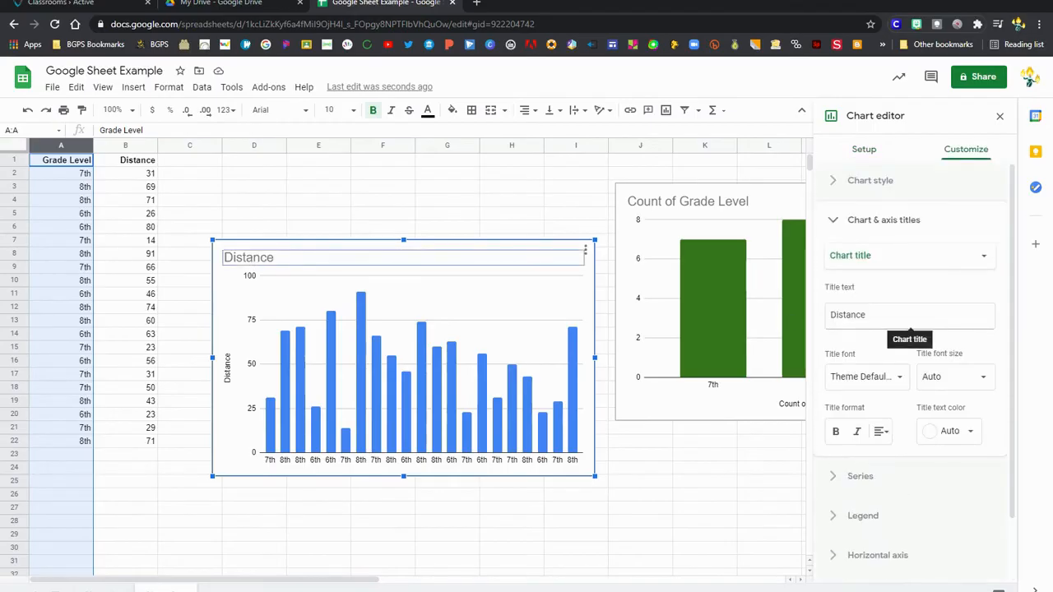
Change the blue chart's title to 'Distance by Grade Level' and close the Chart editor
left_click(910, 314)
type(" by Grade Level")
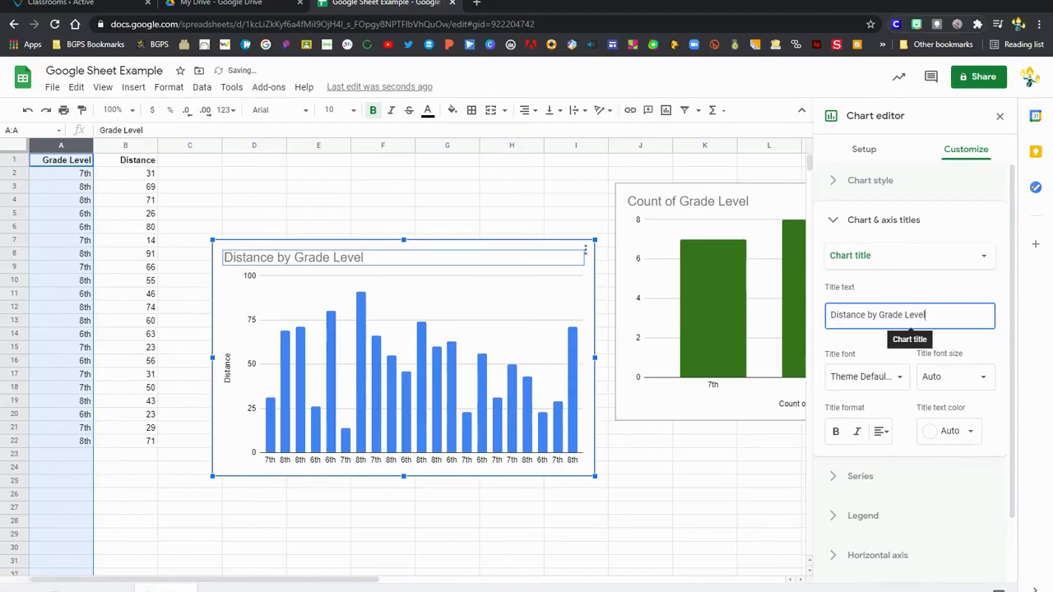
mouse_move(887, 381)
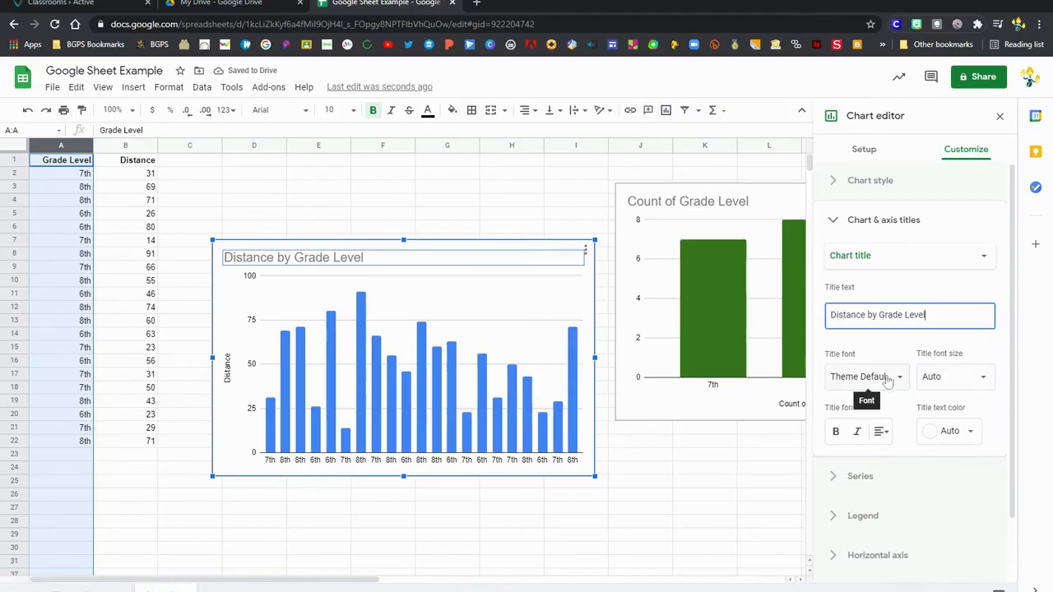
left_click(1000, 115)
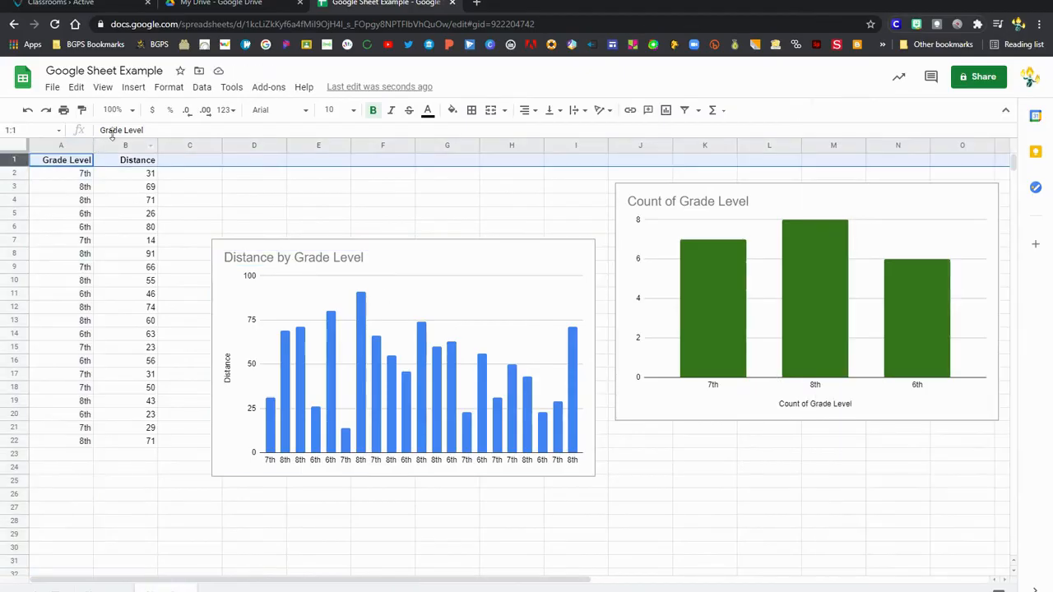
Freeze row 1, sort the sheet A→Z by Grade Level, and move the Distance chart up
left_click(102, 87)
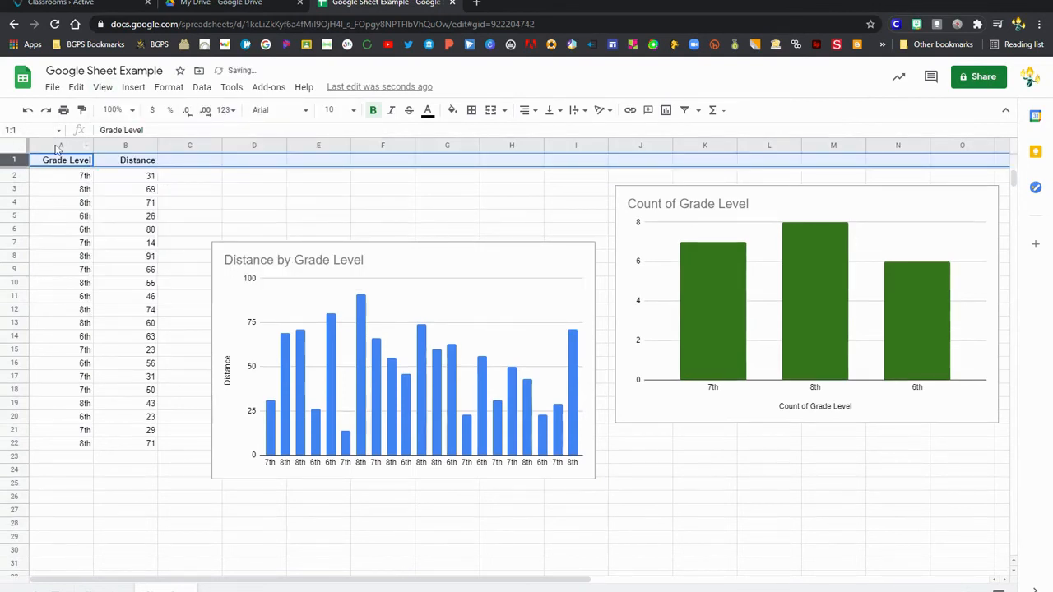
left_click(60, 144)
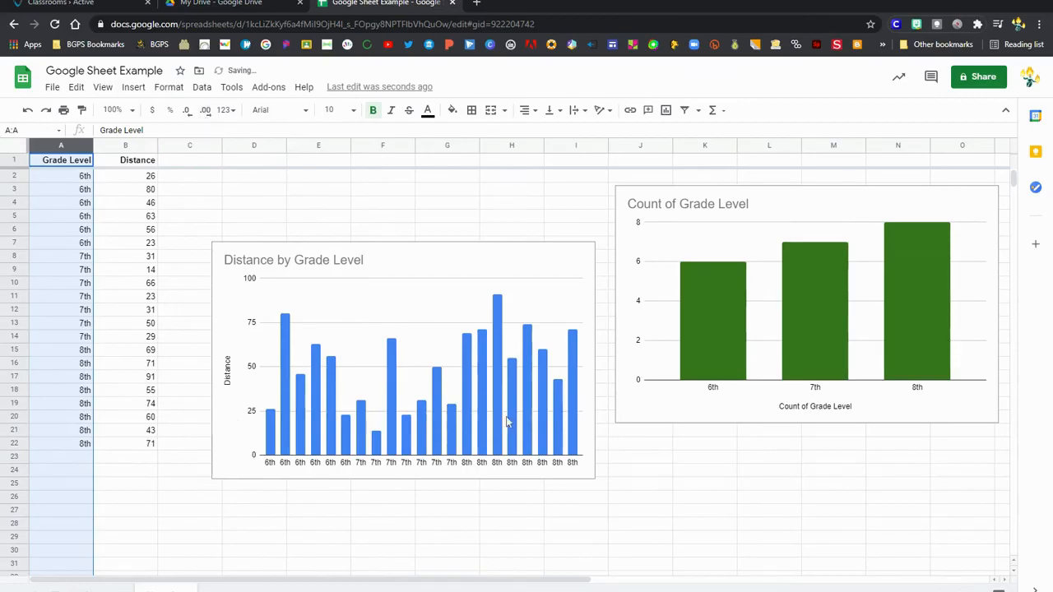
mouse_move(416, 265)
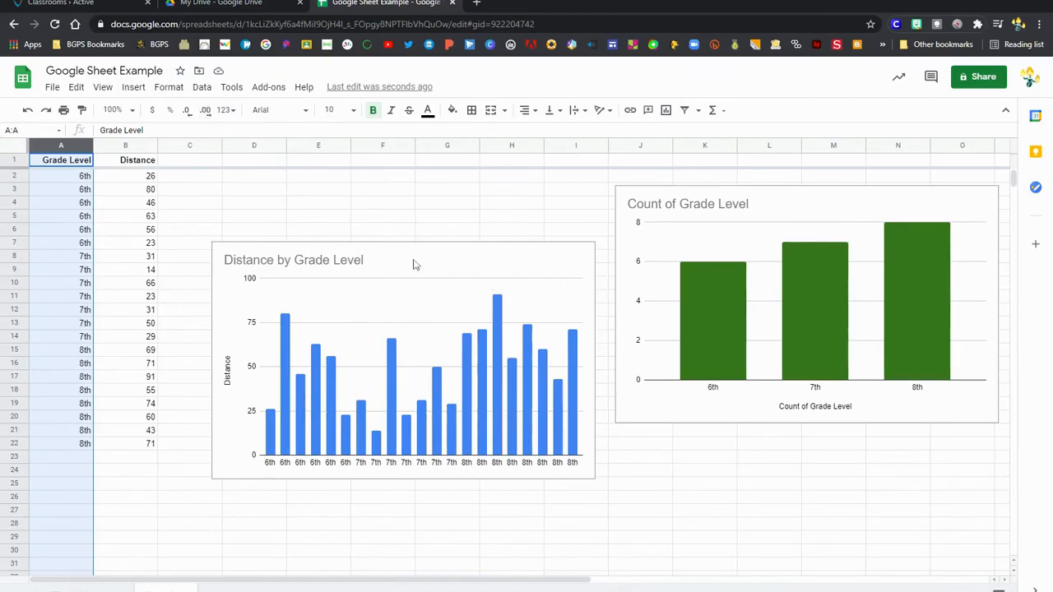
left_click(403, 362)
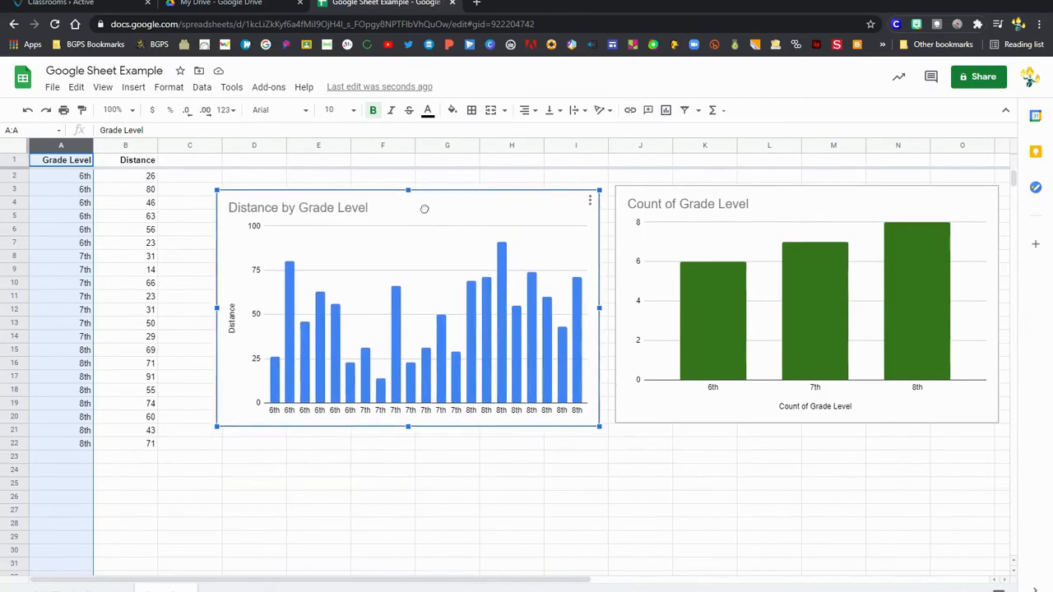
left_click(590, 200)
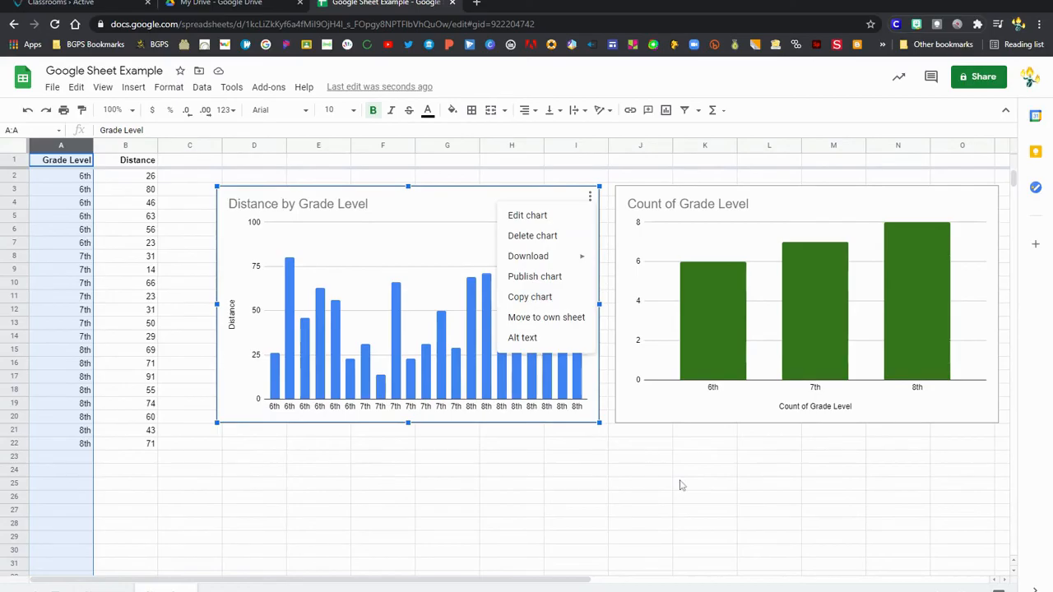
left_click(705, 484)
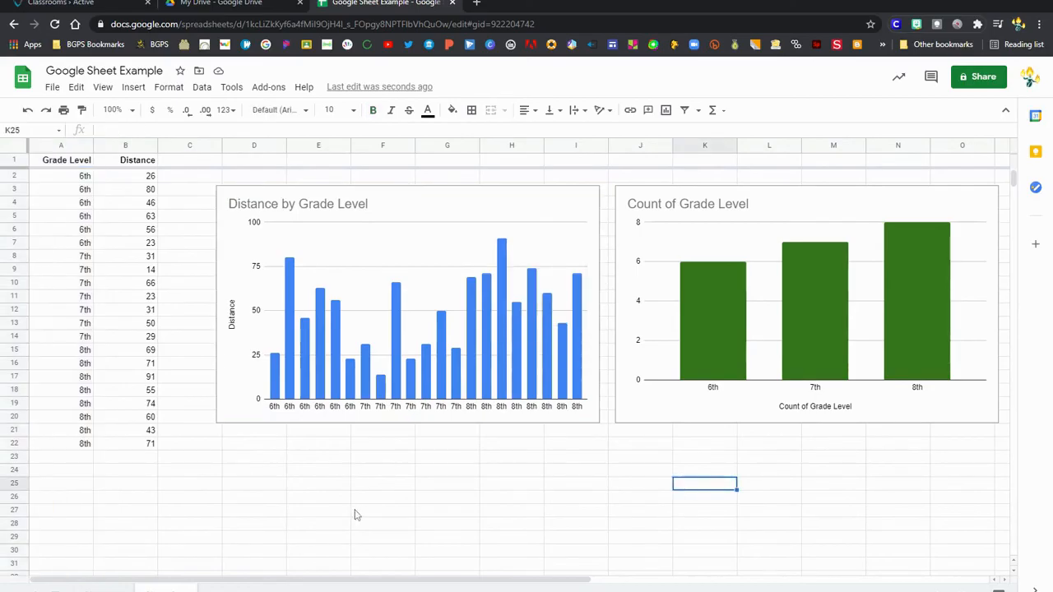
mouse_move(311, 509)
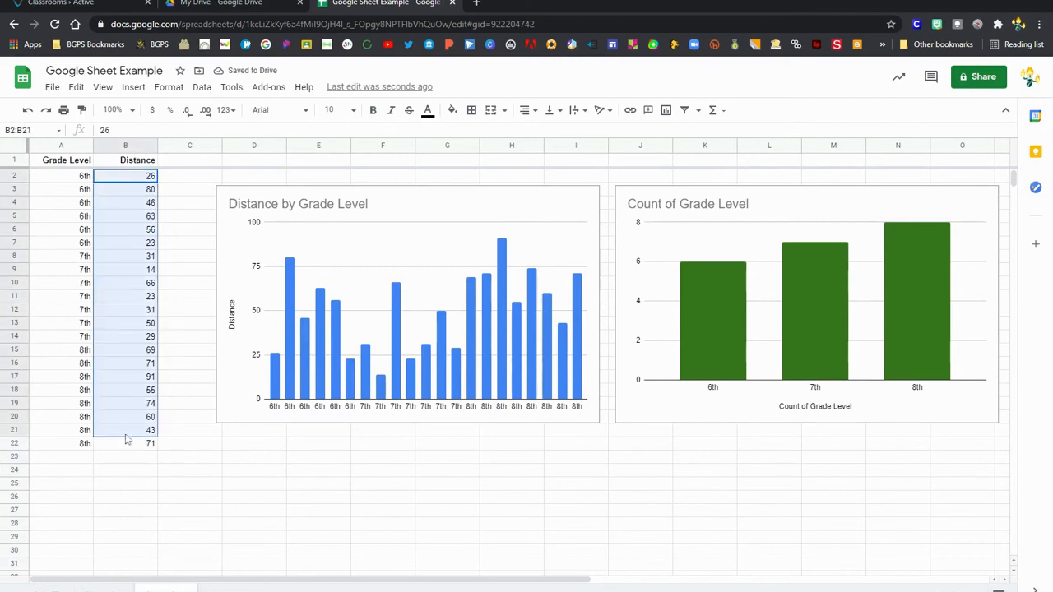
Put AVERAGE of B2:B22 (51.05) in B23, then switch to the Student Checklist tab
left_click(717, 109)
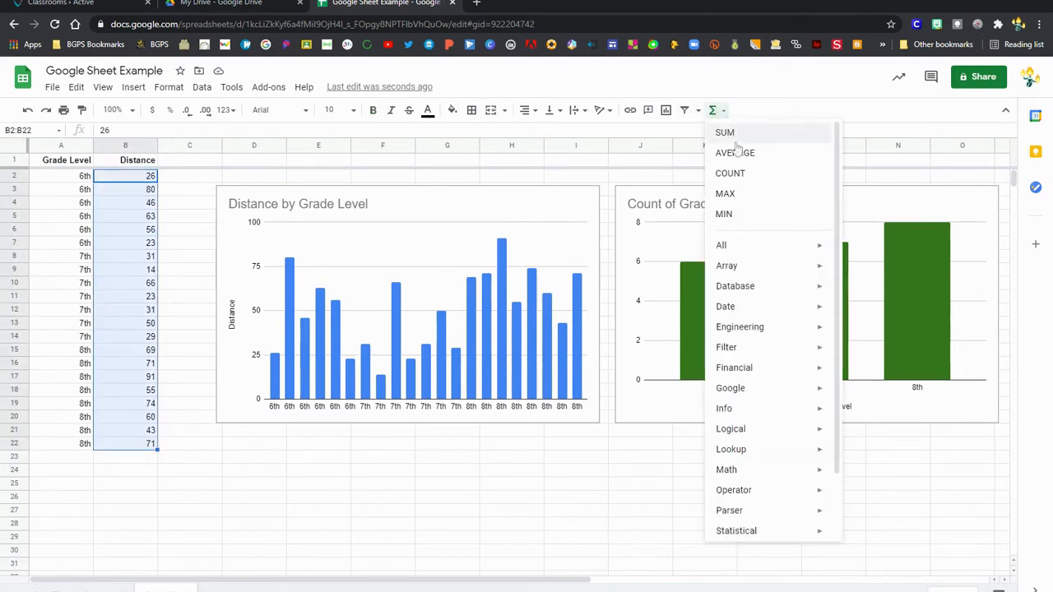
left_click(735, 152)
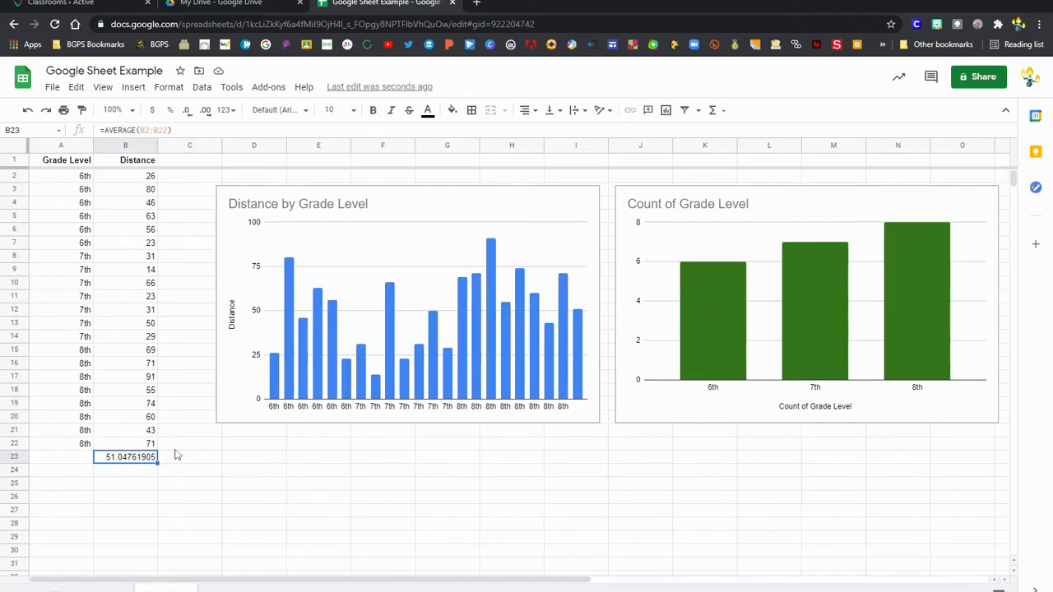
left_click(189, 456)
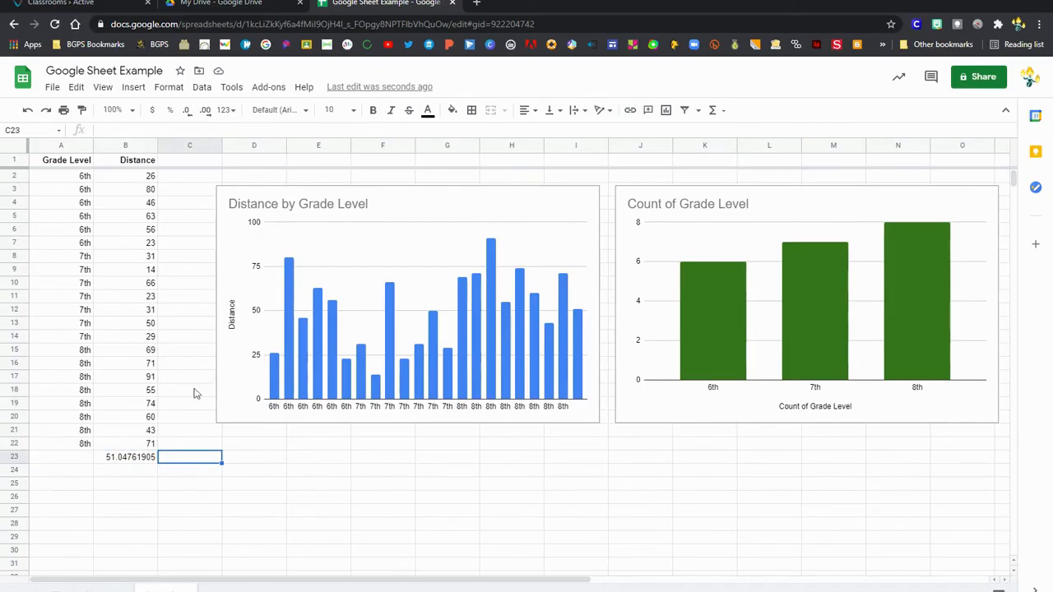
left_click(691, 3)
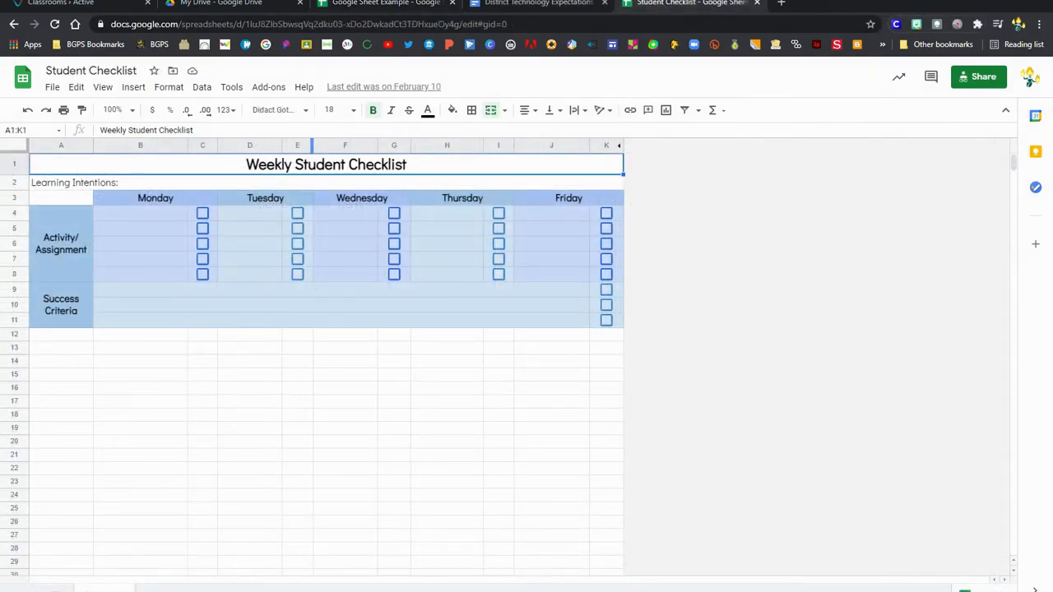
Toggle the C4 checkbox, then type 'Assignment 1' and 'Assignment 2' into Monday's rows
left_click(203, 212)
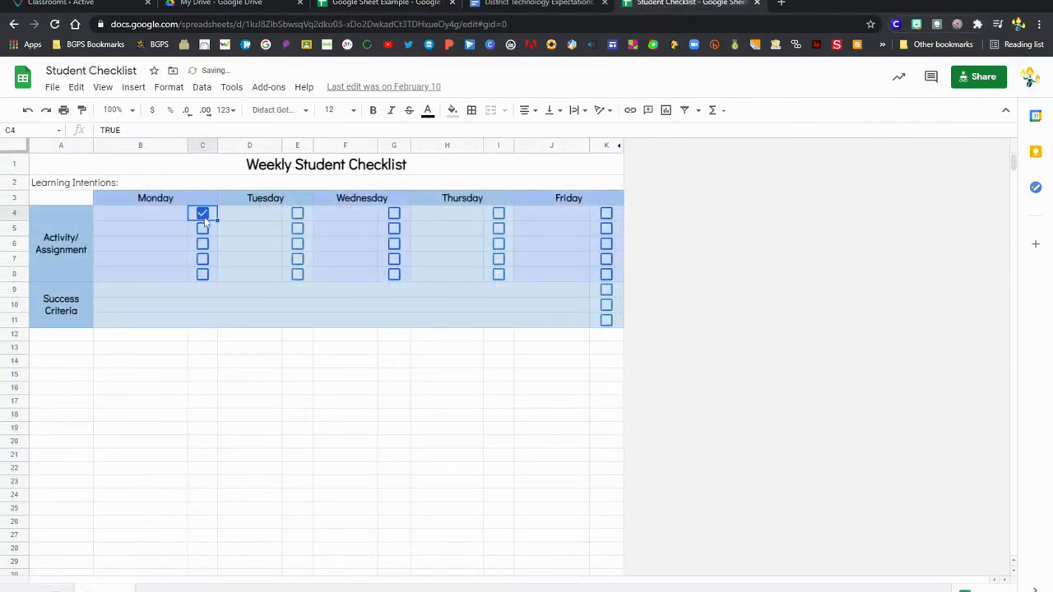
left_click(202, 228)
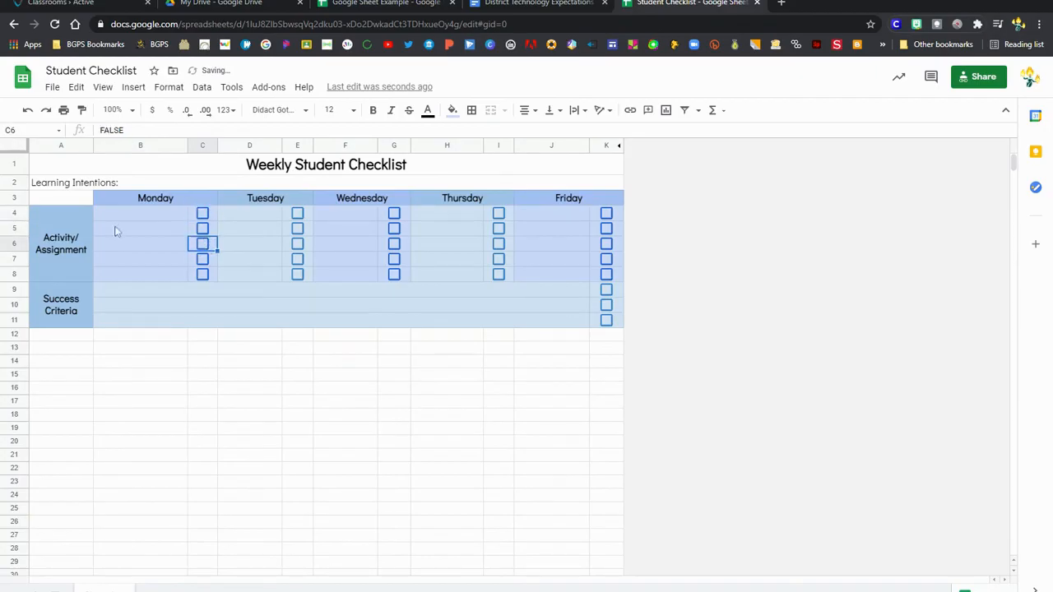
left_click(140, 213)
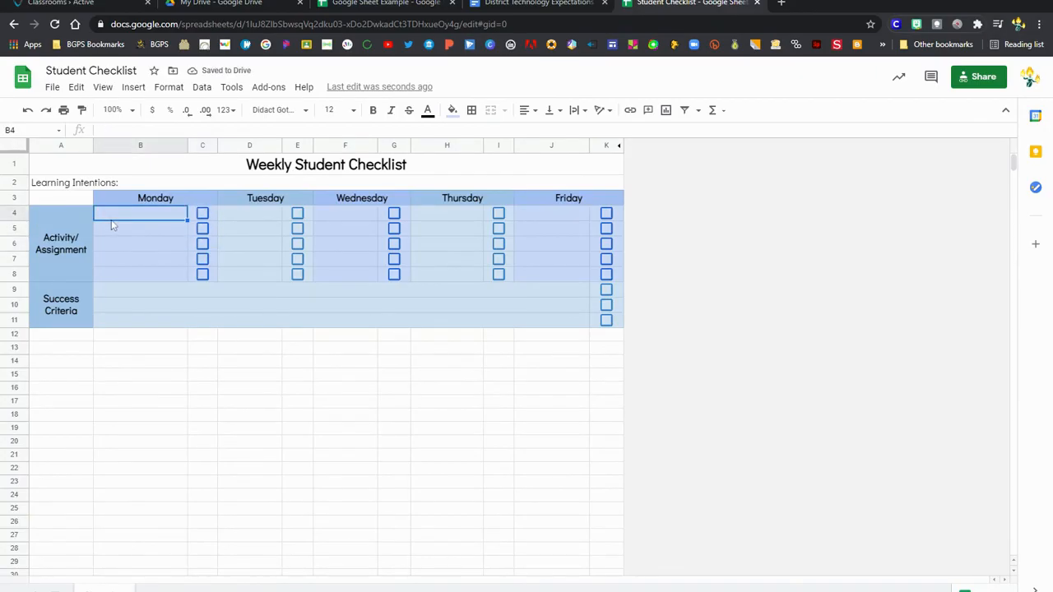
type("Assignment 1")
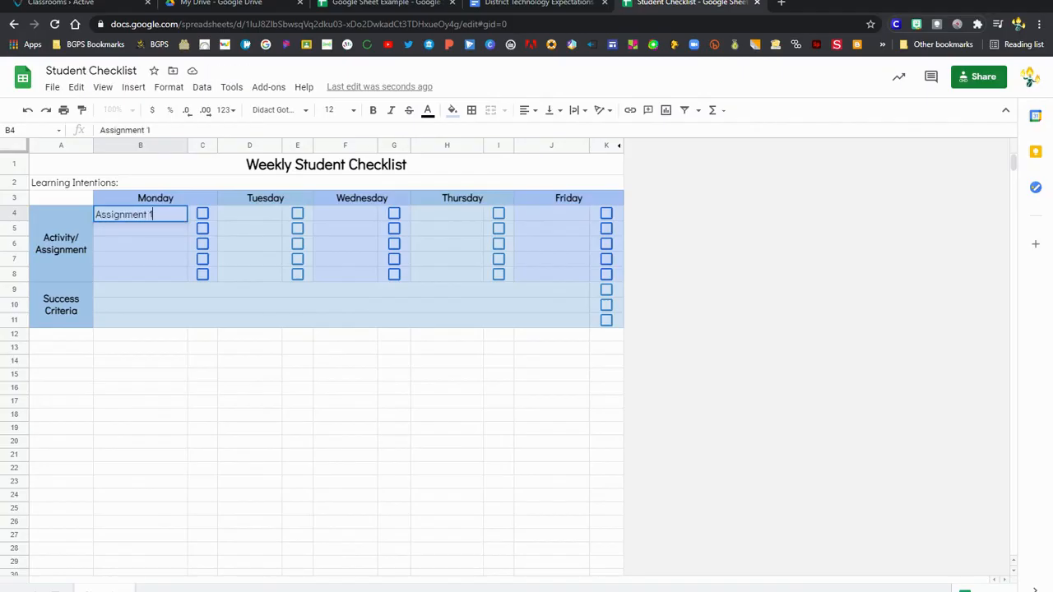
type("Assignment 2")
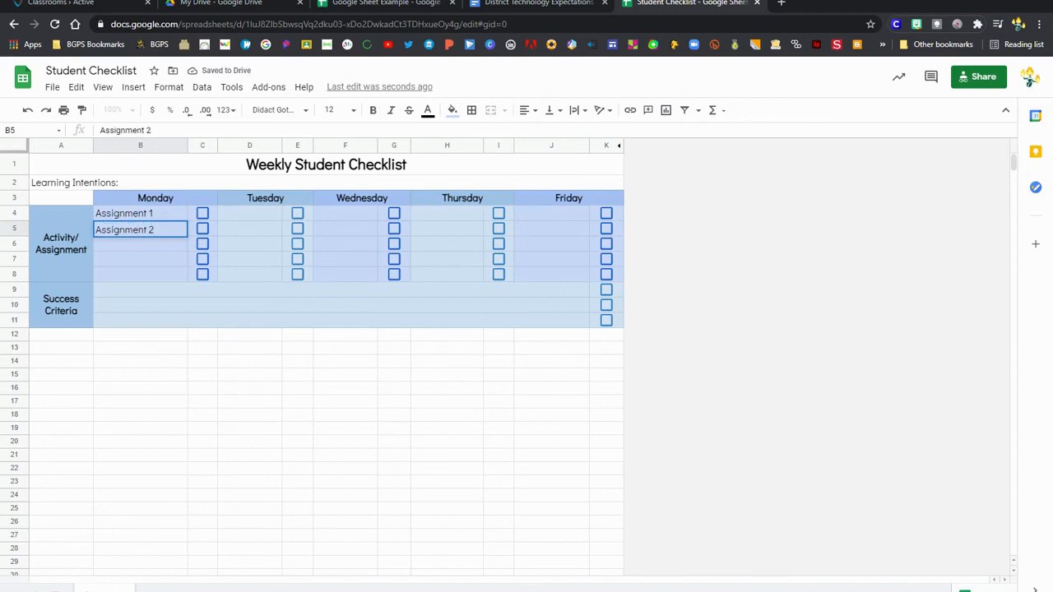
left_click(203, 213)
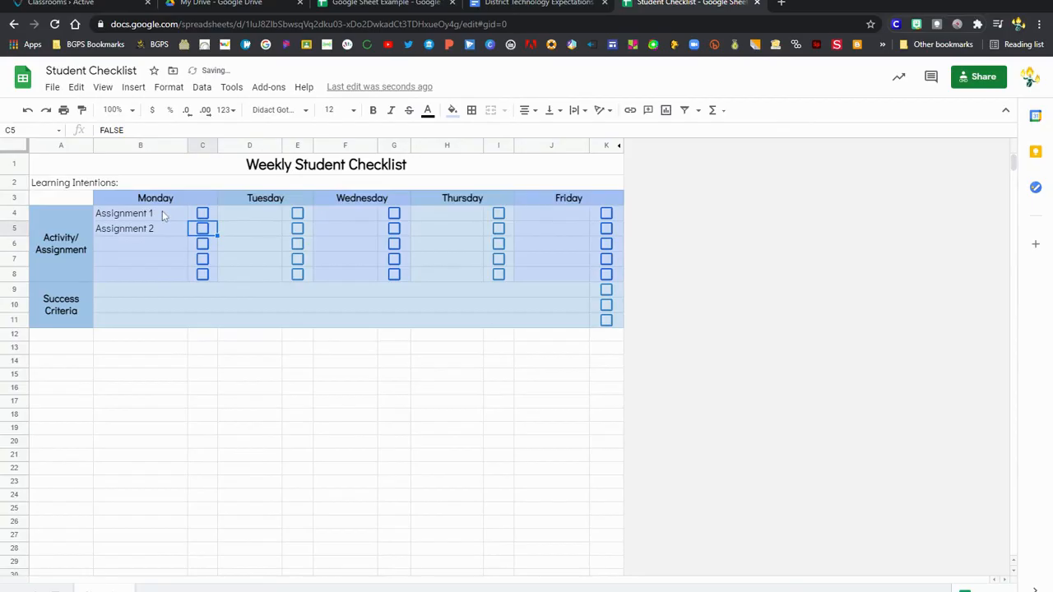
left_click(140, 214)
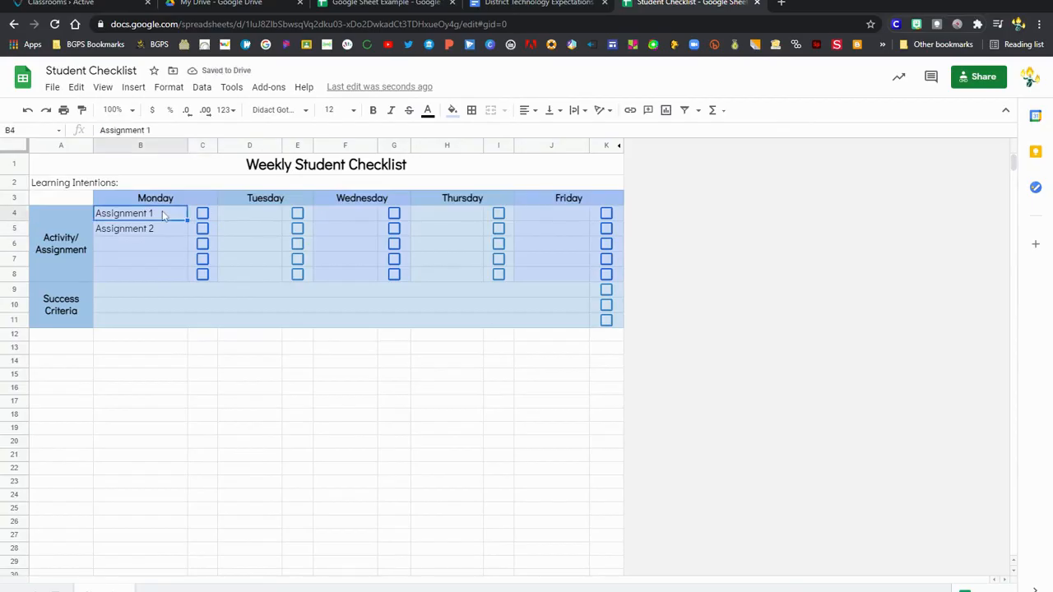